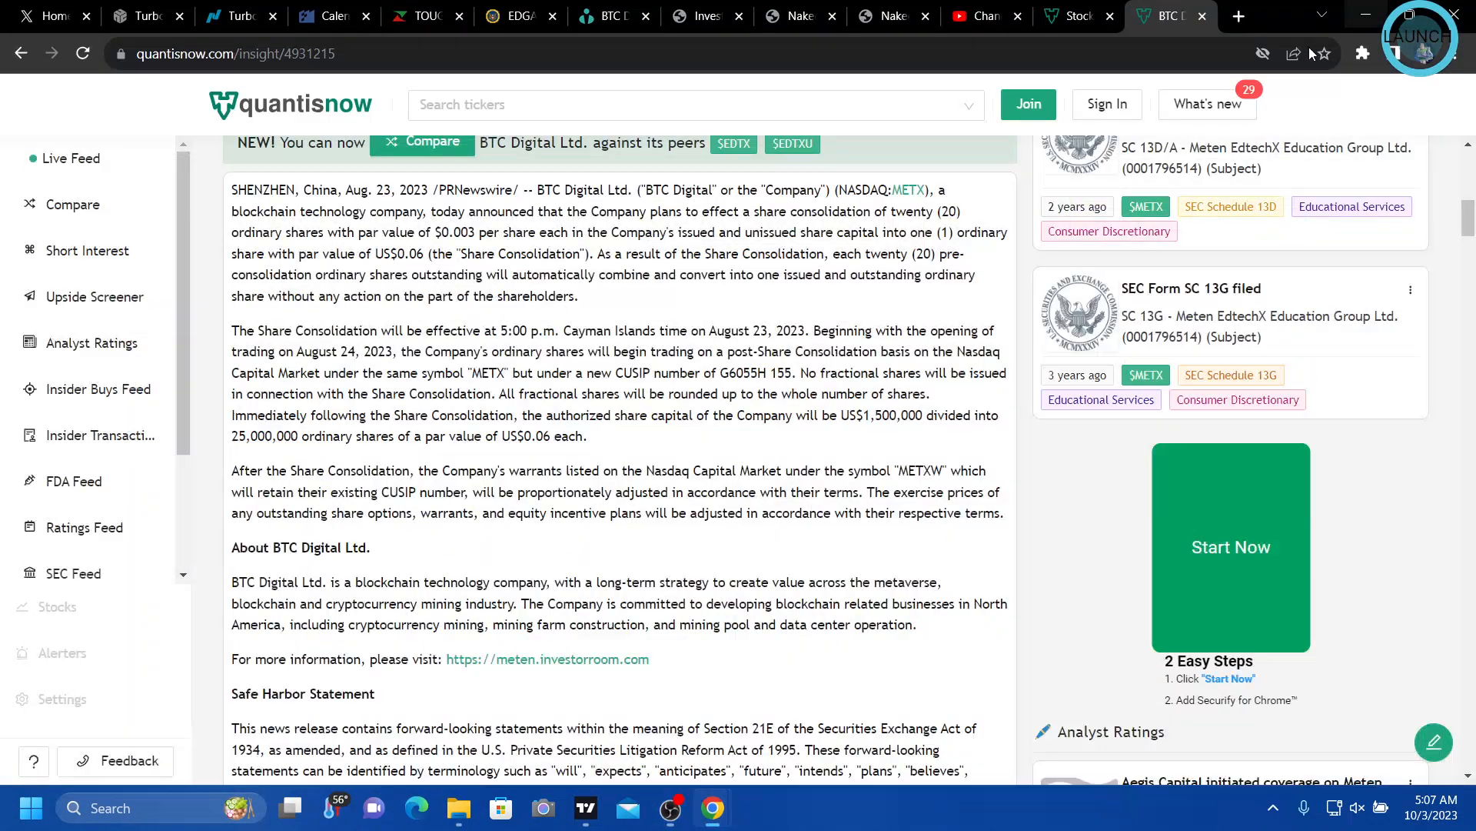
{"action": "mouse_move", "coordinate": [494, 494]}
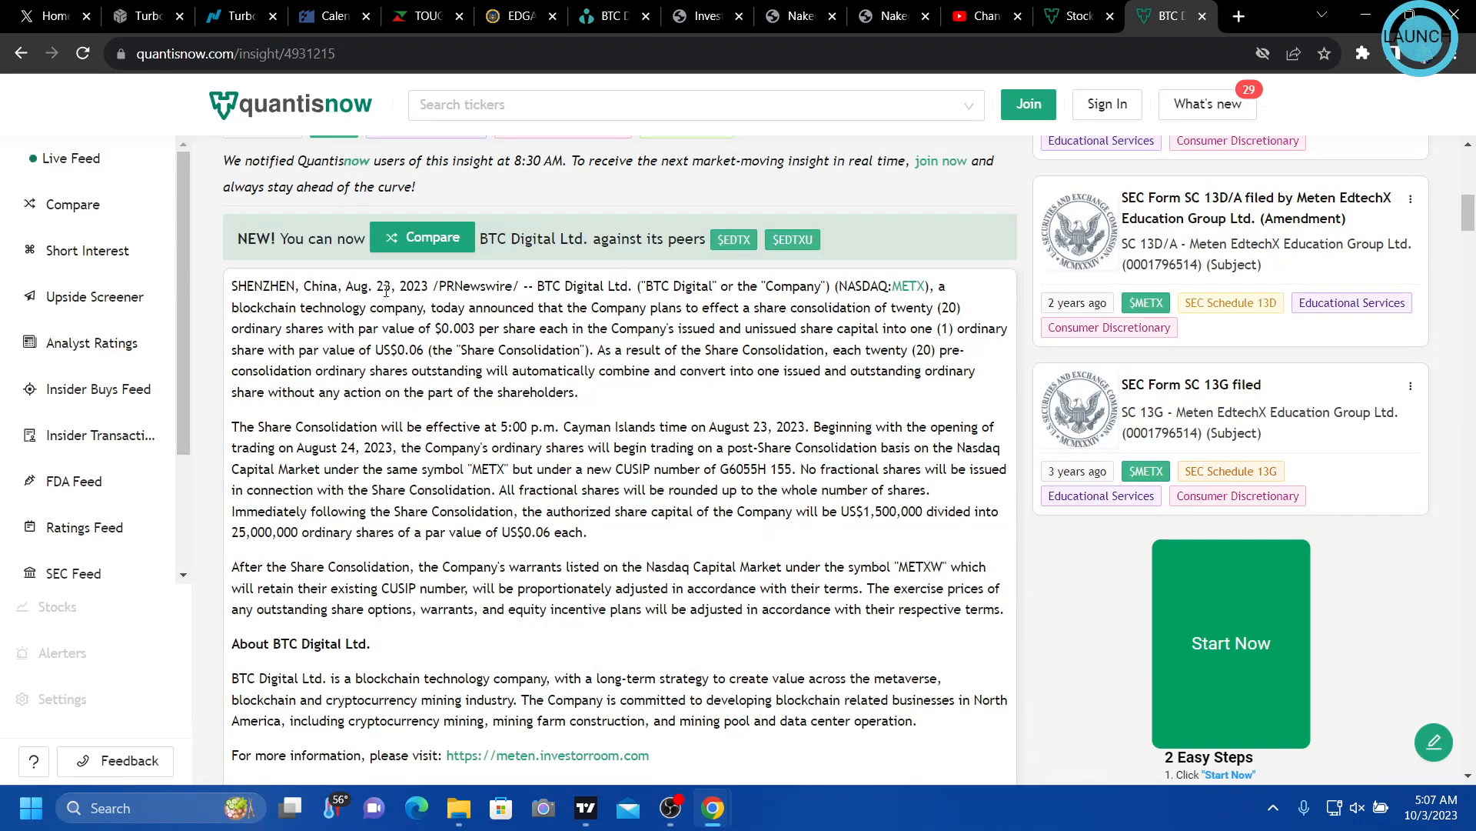
{"action": "mouse_move", "coordinate": [898, 281]}
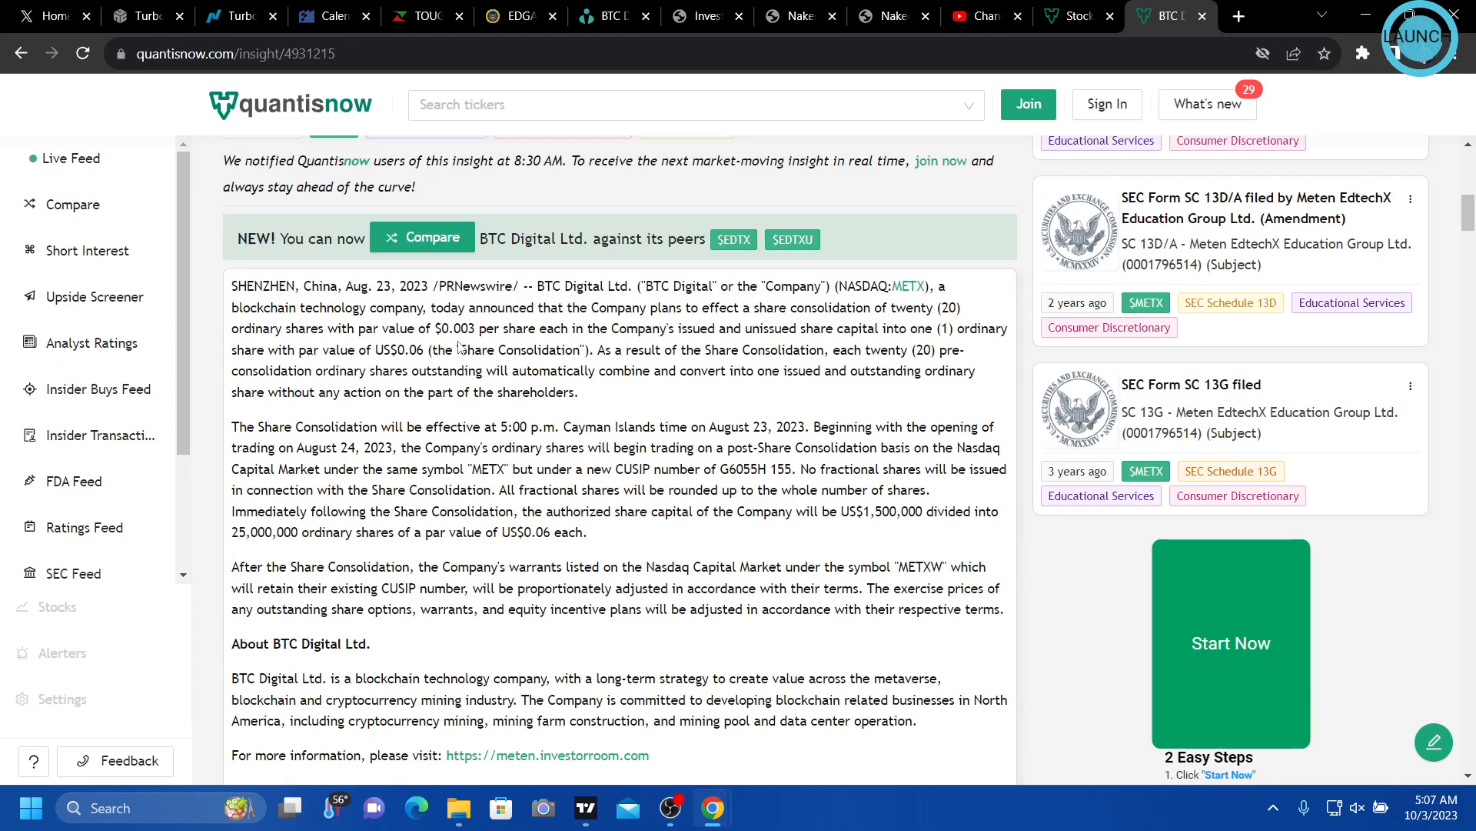
{"action": "mouse_move", "coordinate": [813, 303]}
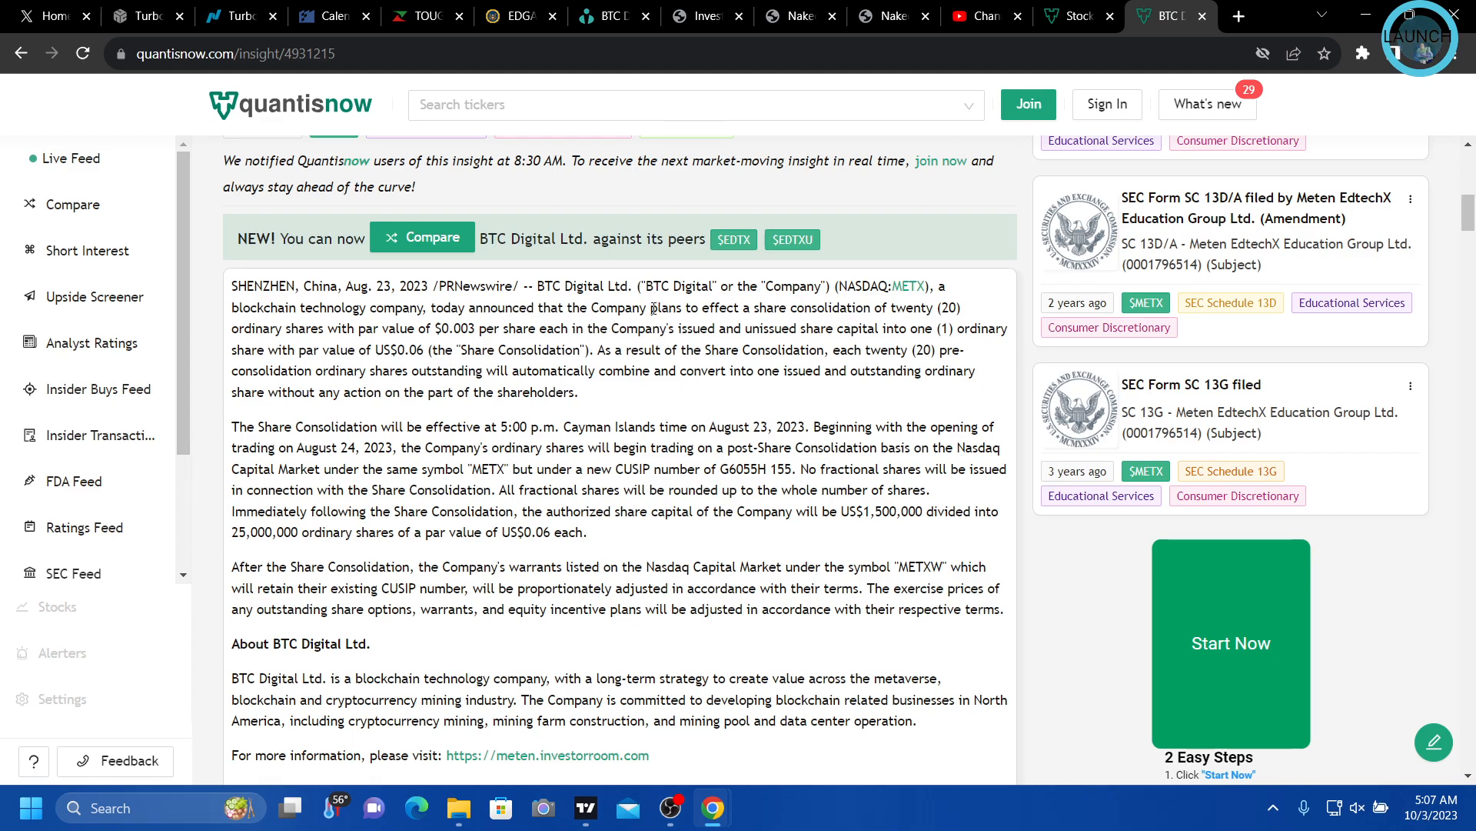
Scroll to Relative weights to view EdtechX's 147,632,688 market cap and empty analyst upsides
{"action": "scroll", "scroll_direction": "down", "scroll_amount": 3}
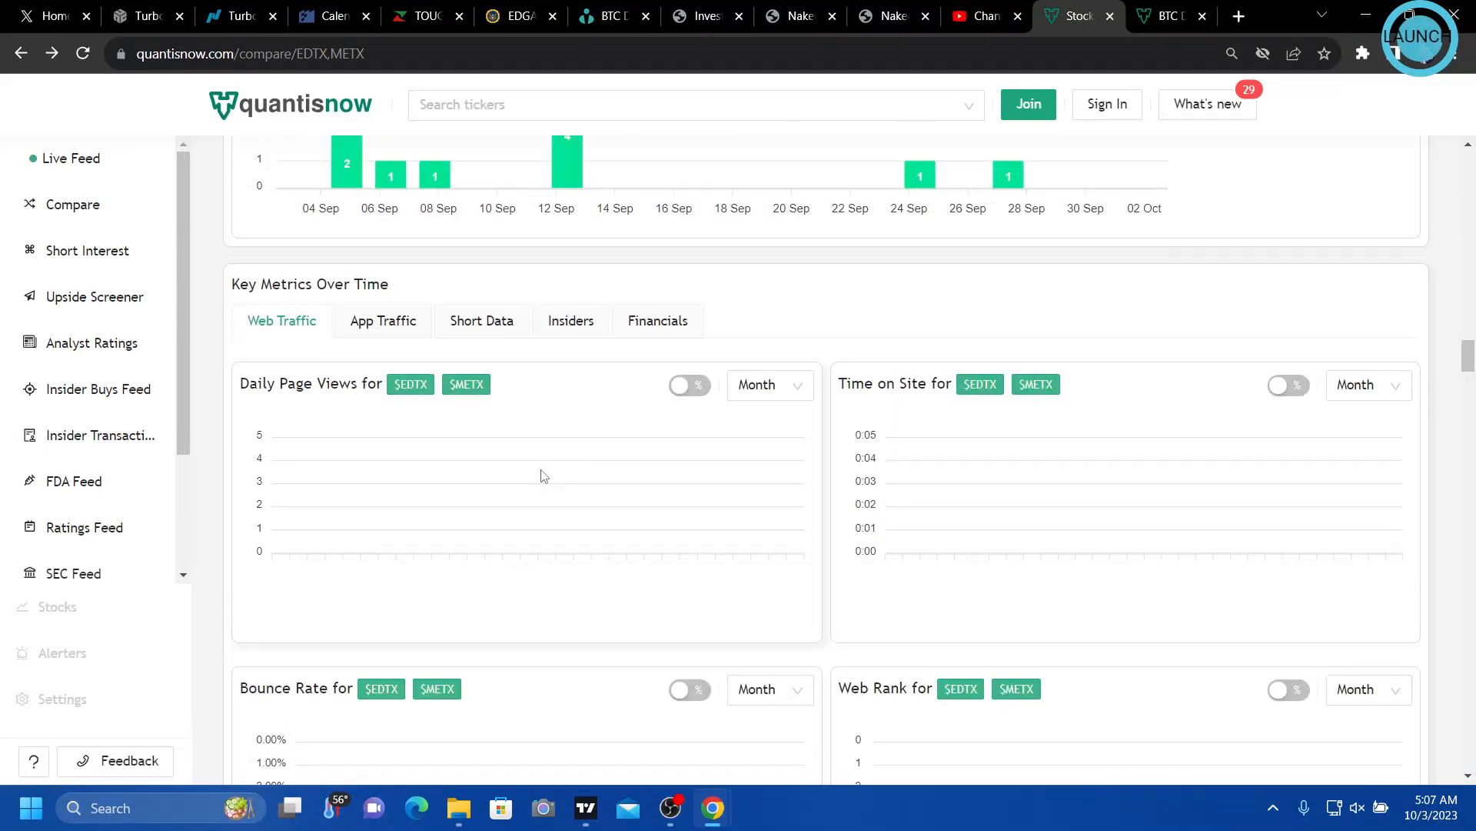
{"action": "scroll", "scroll_direction": "down", "scroll_amount": 3}
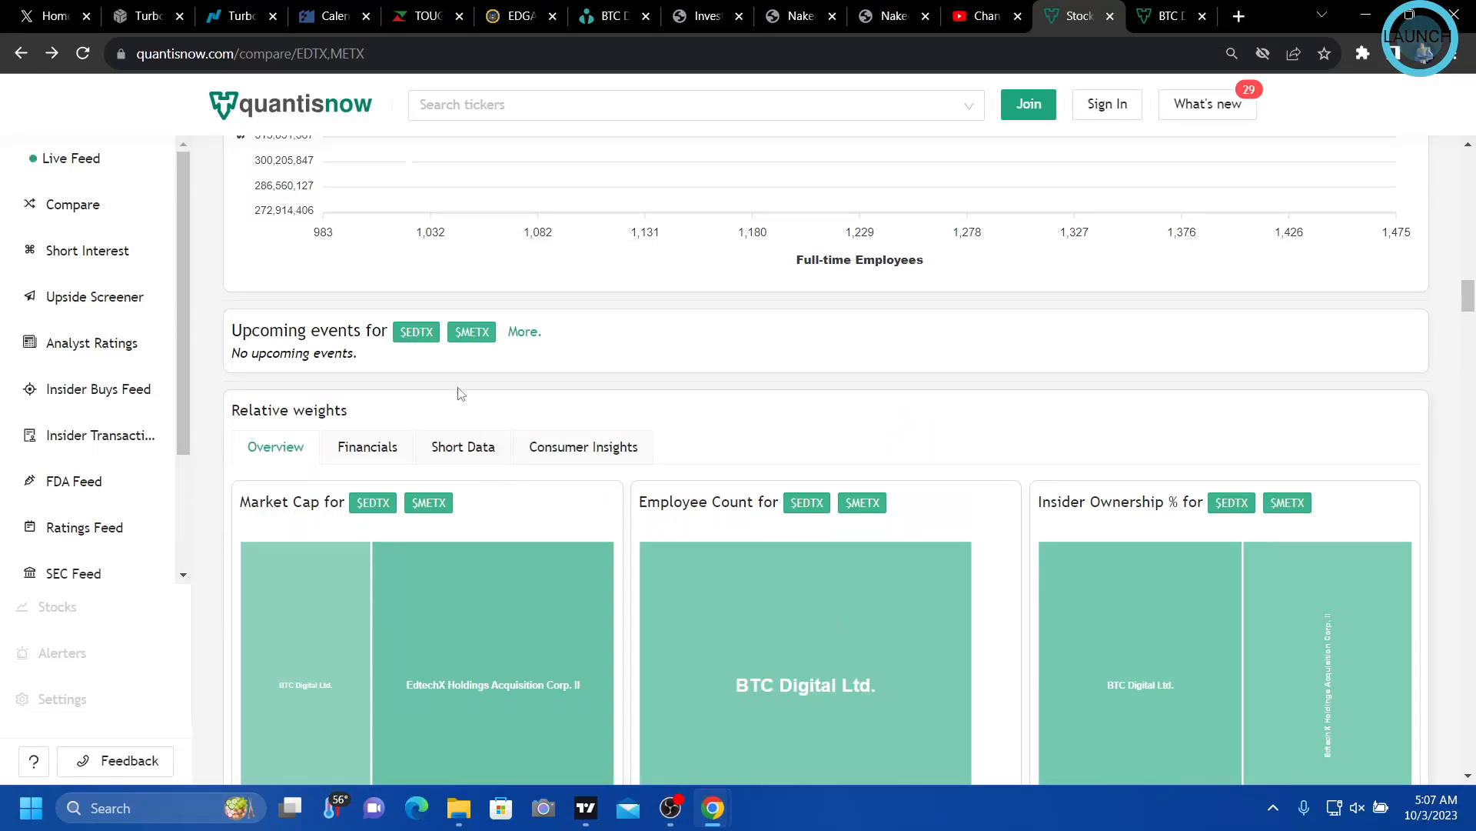
{"action": "scroll", "scroll_direction": "down", "scroll_amount": 3}
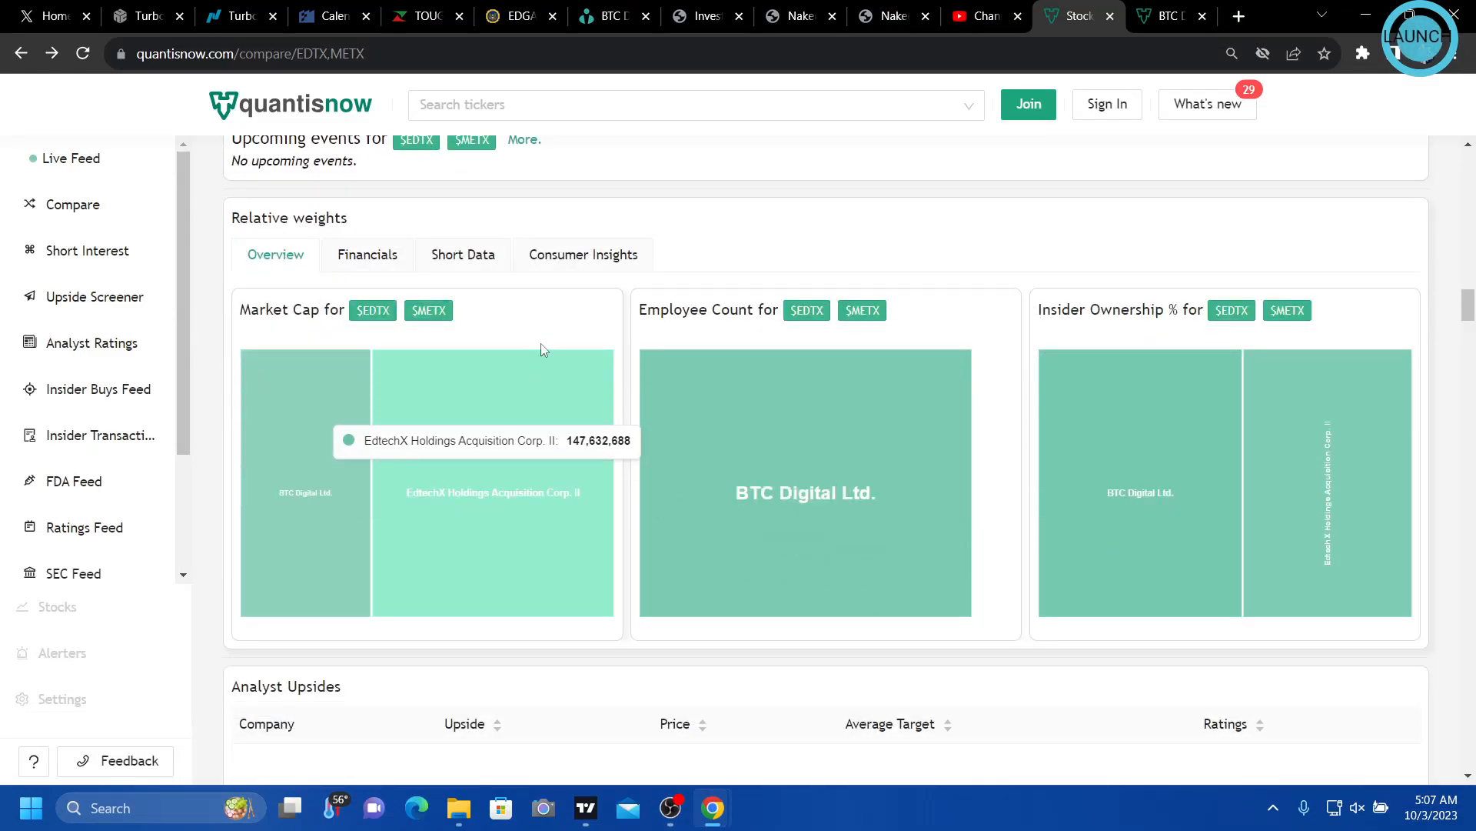
{"action": "scroll", "scroll_direction": "down", "scroll_amount": 3}
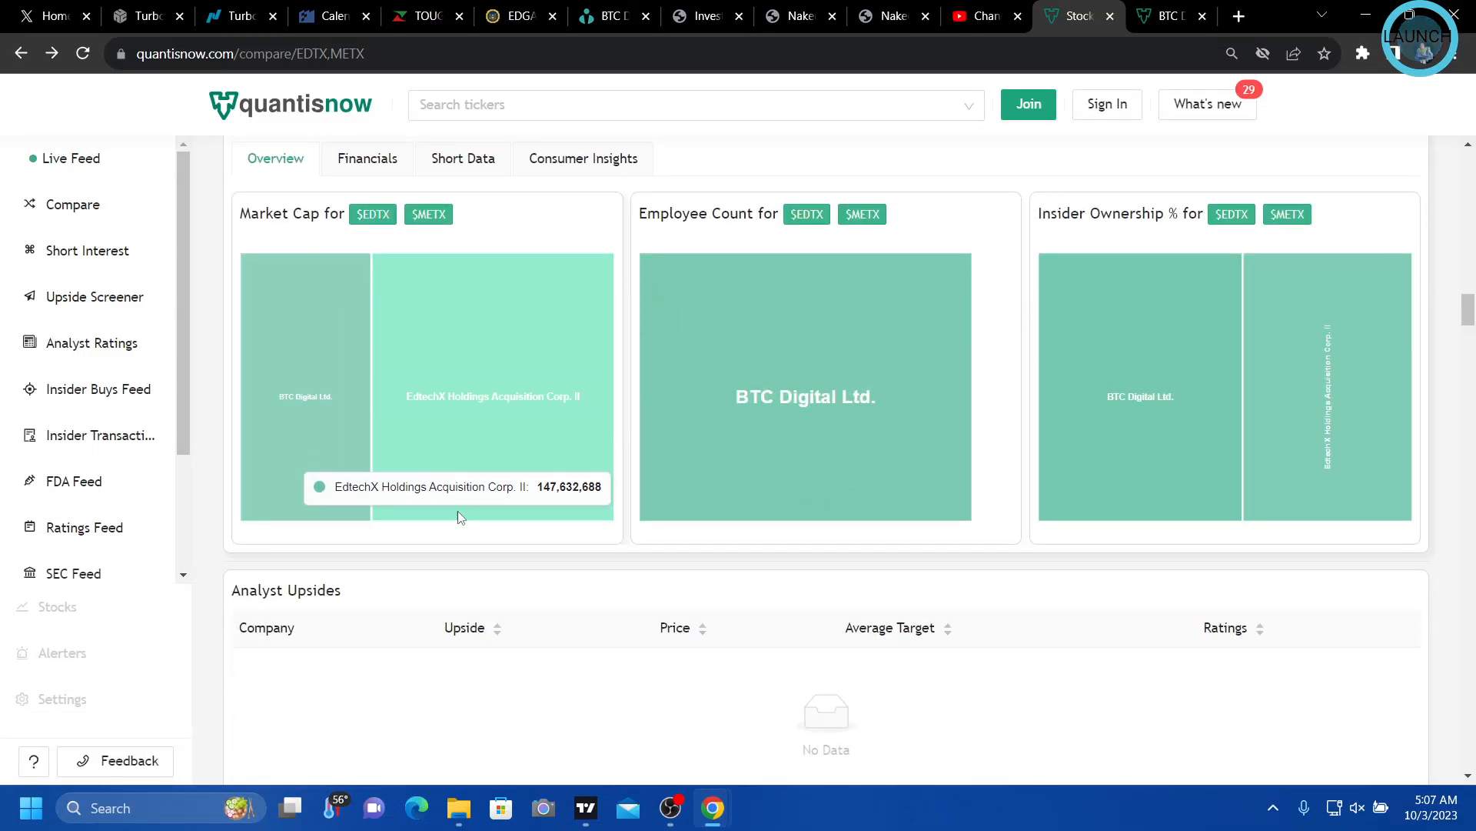
{"action": "mouse_move", "coordinate": [467, 475]}
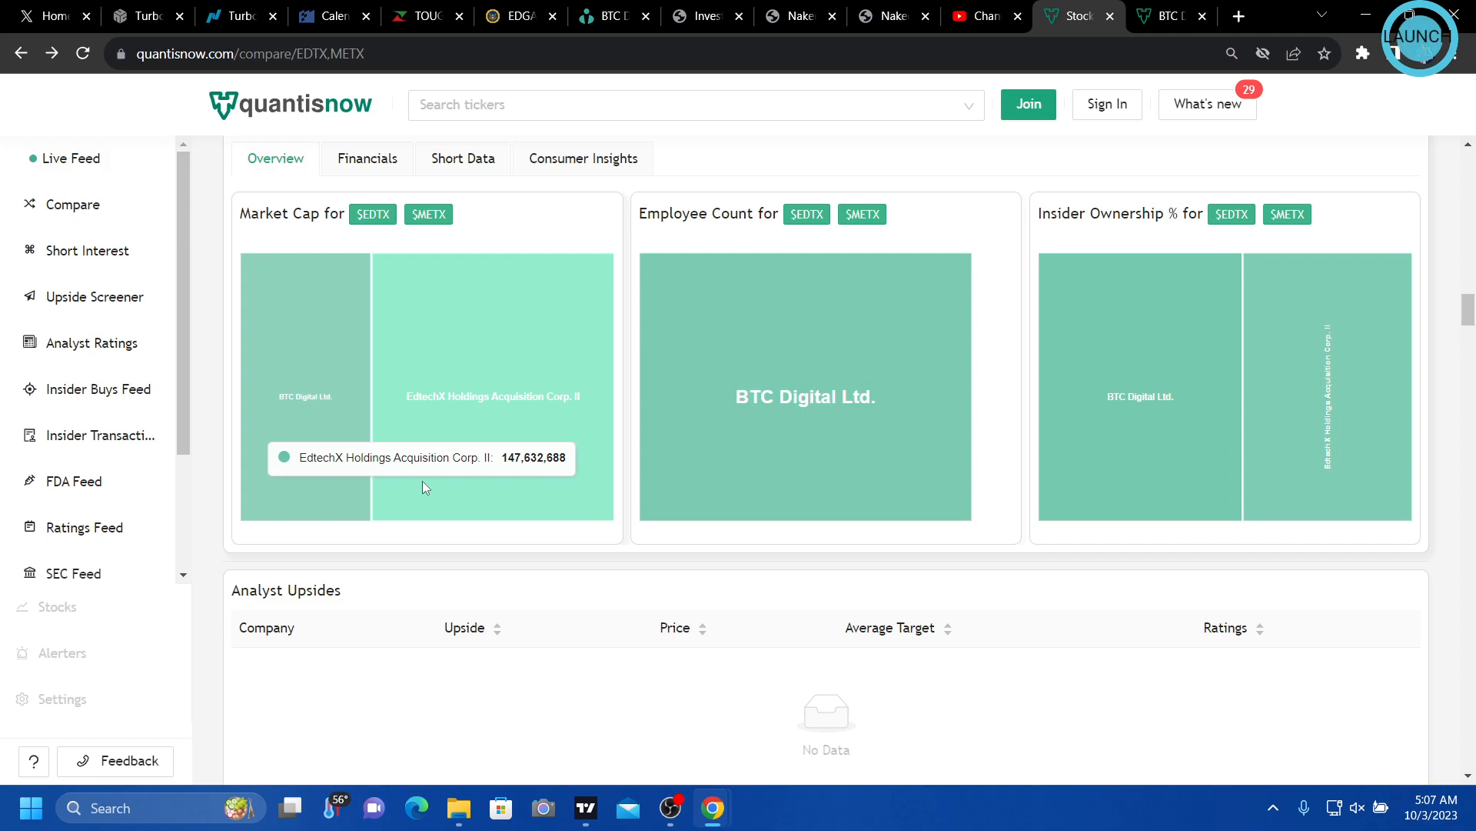
{"action": "mouse_move", "coordinate": [463, 493]}
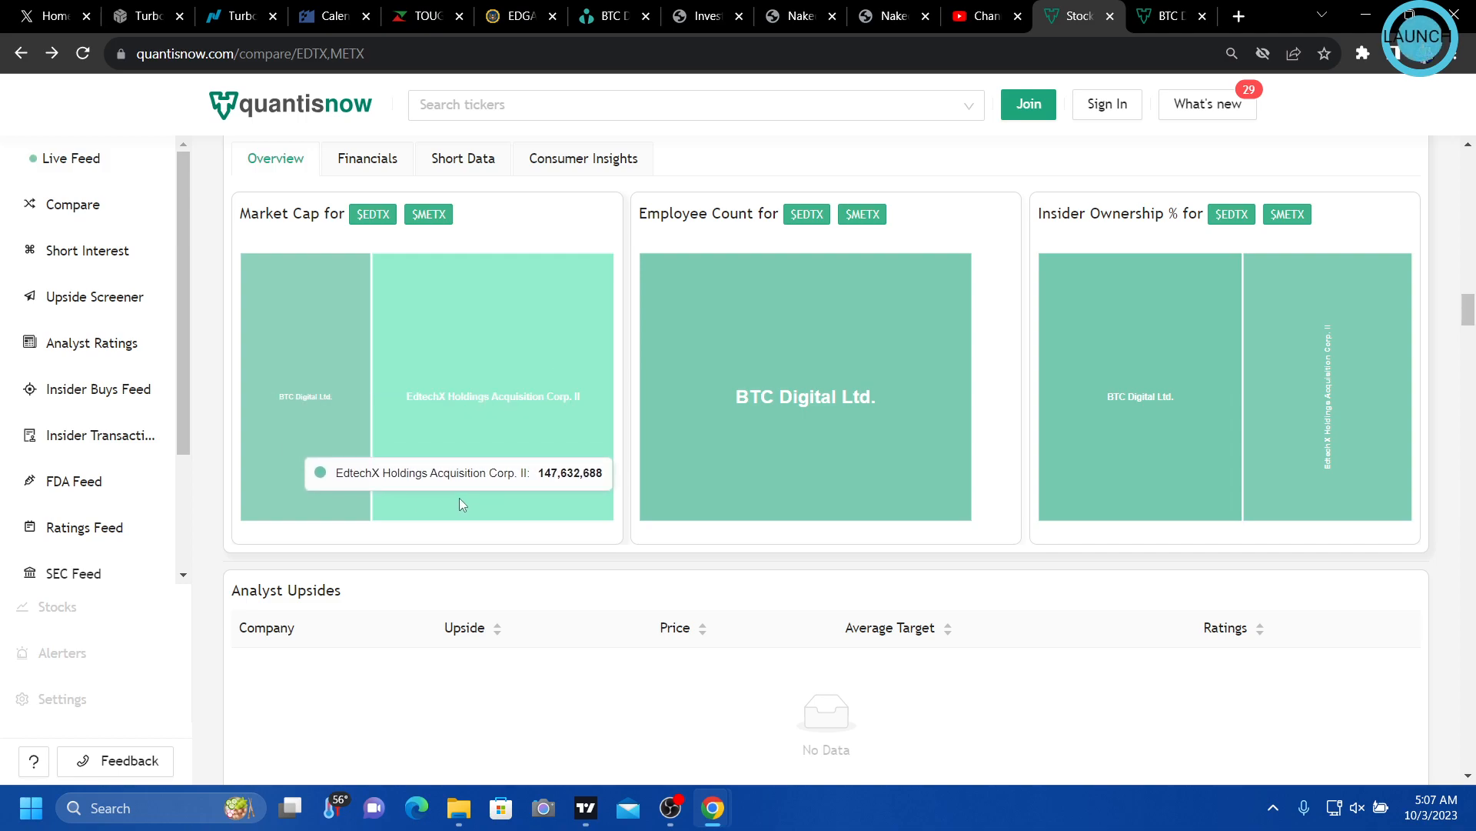
{"action": "scroll", "scroll_direction": "down", "scroll_amount": 3}
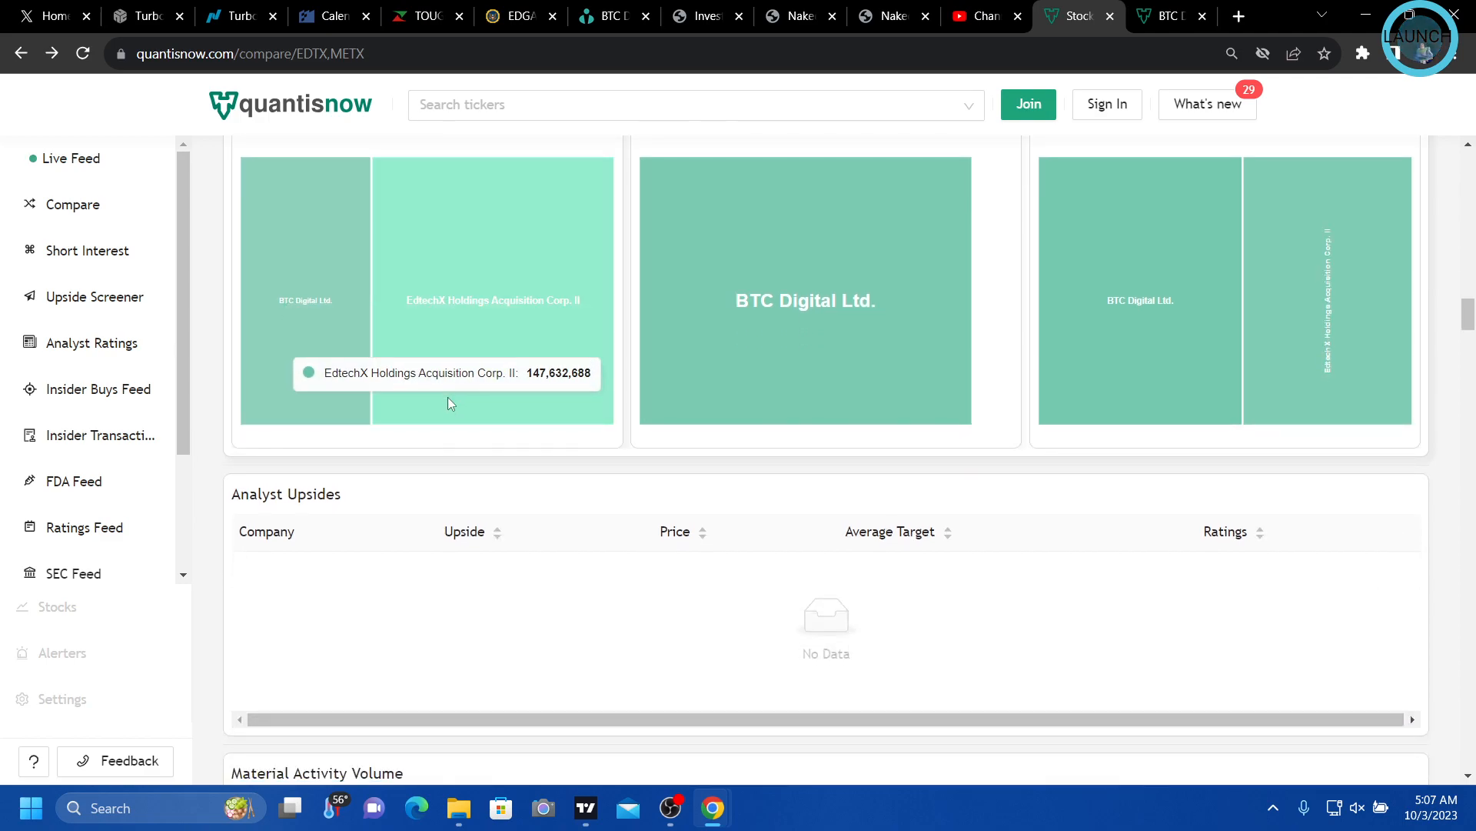
{"action": "scroll", "scroll_direction": "down", "scroll_amount": 3}
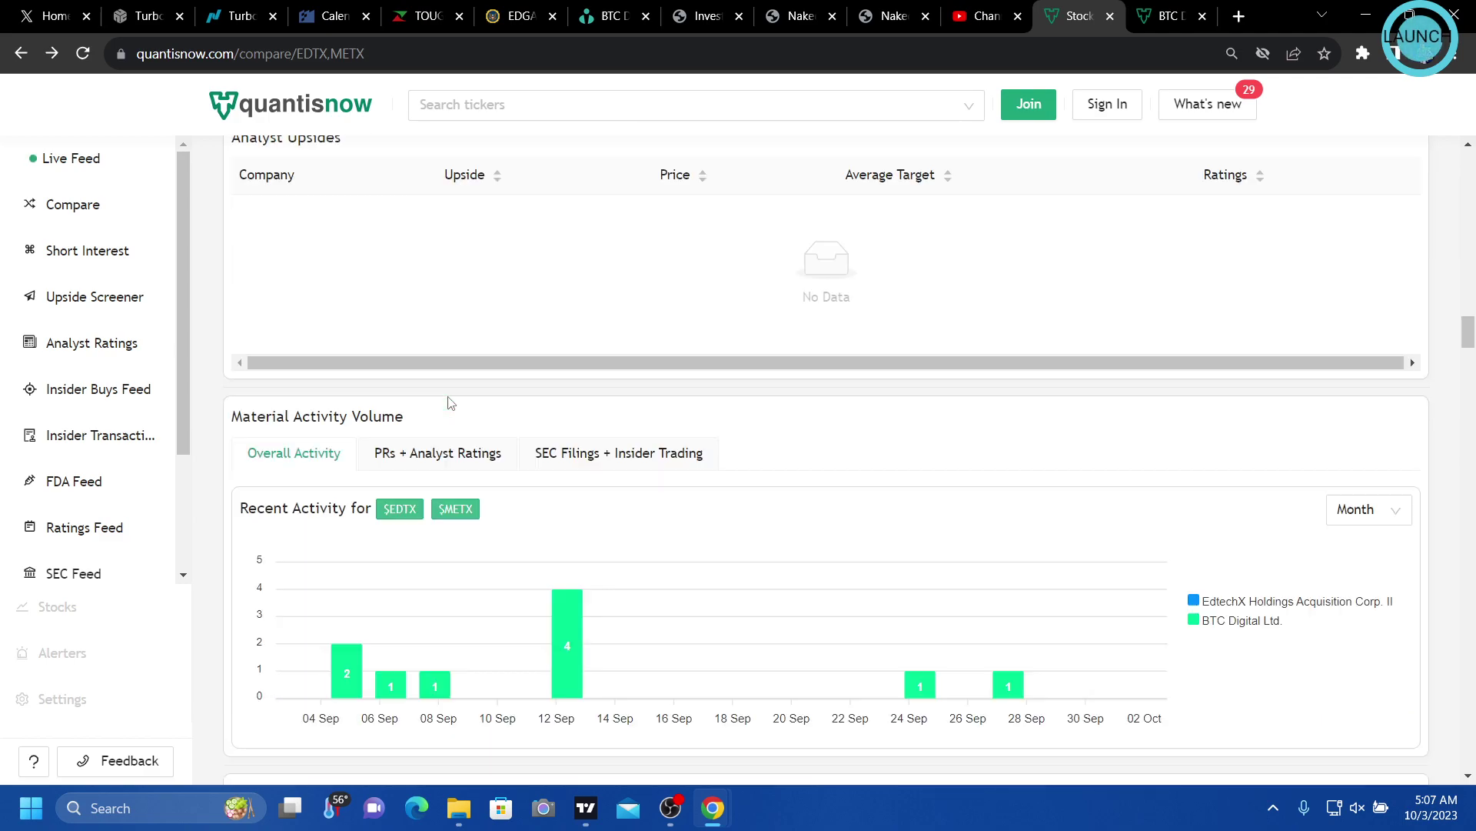
Scroll through the Latest PRs headlines, including BTC Digital's ticker change to BTCT
{"action": "scroll", "scroll_direction": "down", "scroll_amount": 3}
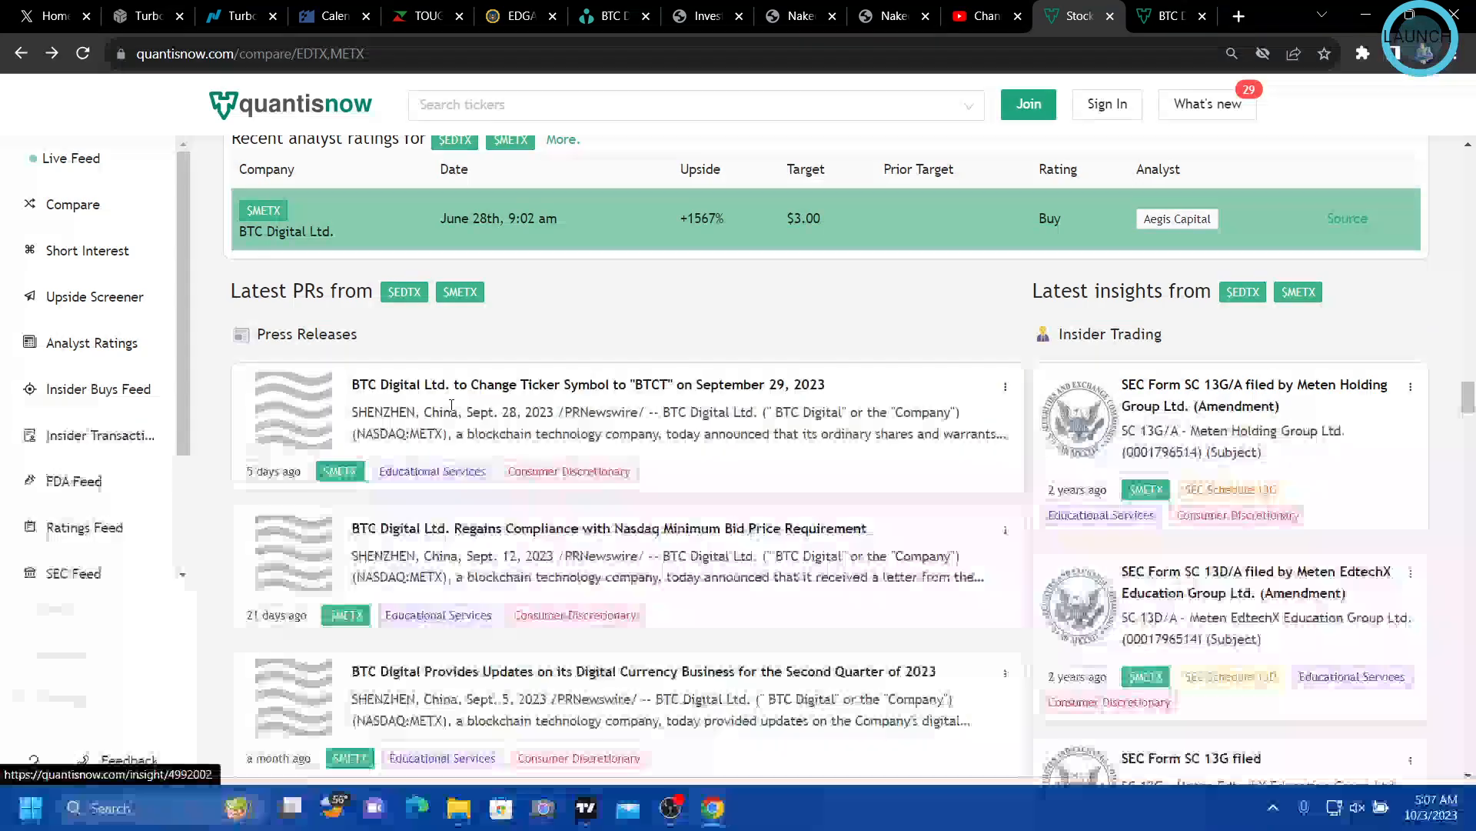
{"action": "scroll", "scroll_direction": "down", "scroll_amount": 3}
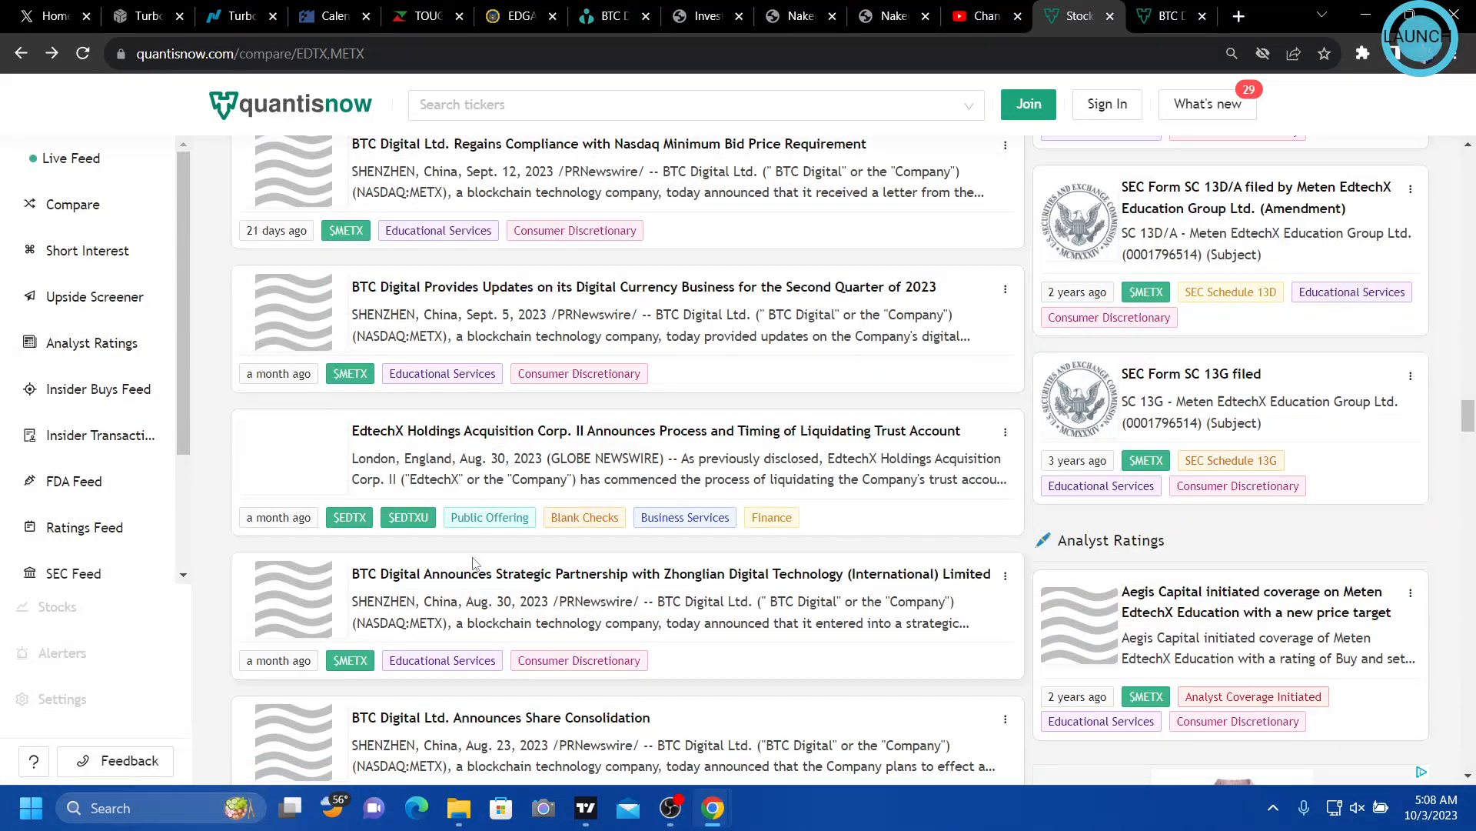
{"action": "scroll", "scroll_direction": "down", "scroll_amount": 3}
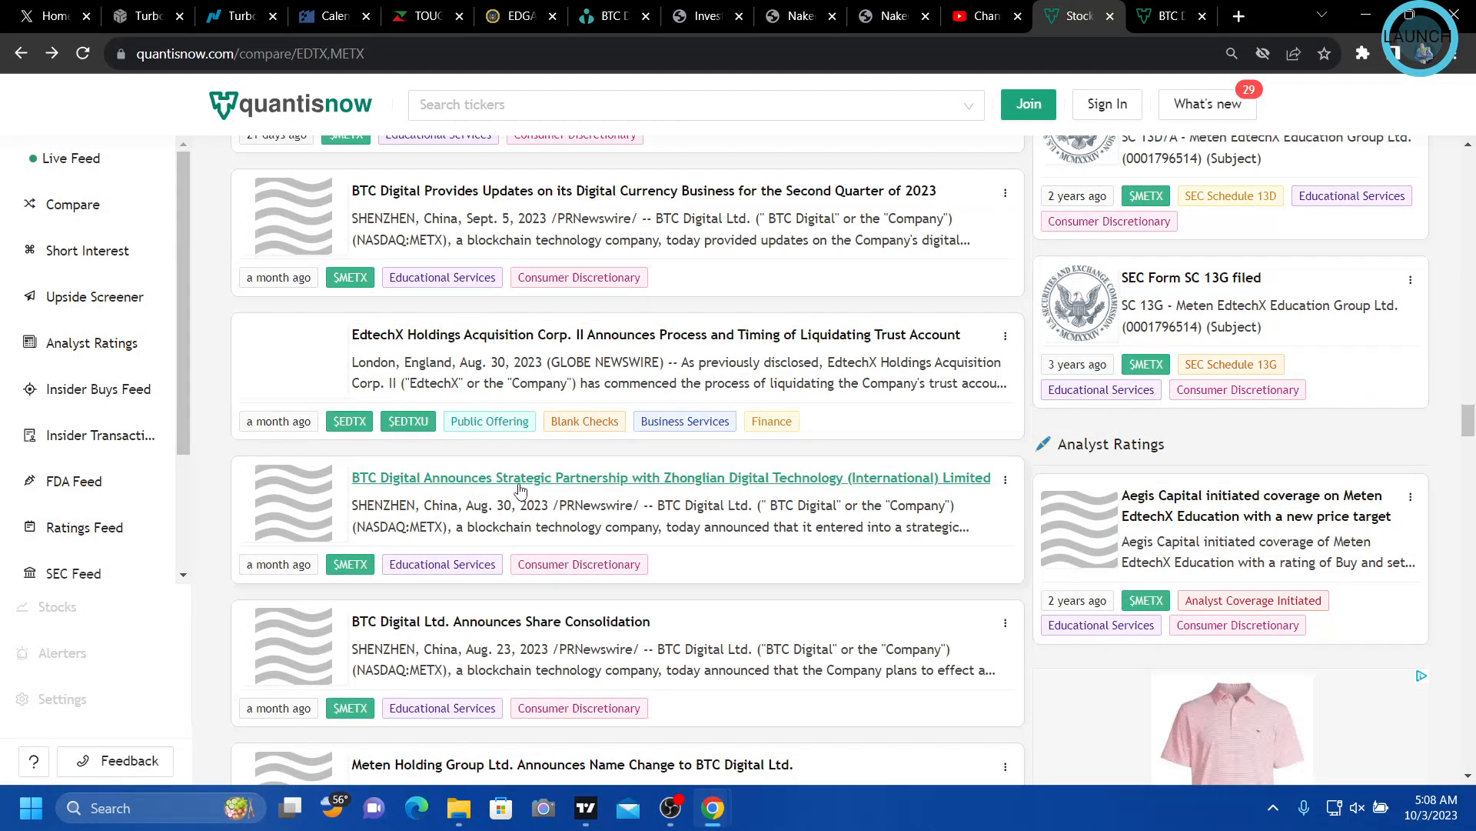
{"action": "mouse_move", "coordinate": [859, 489]}
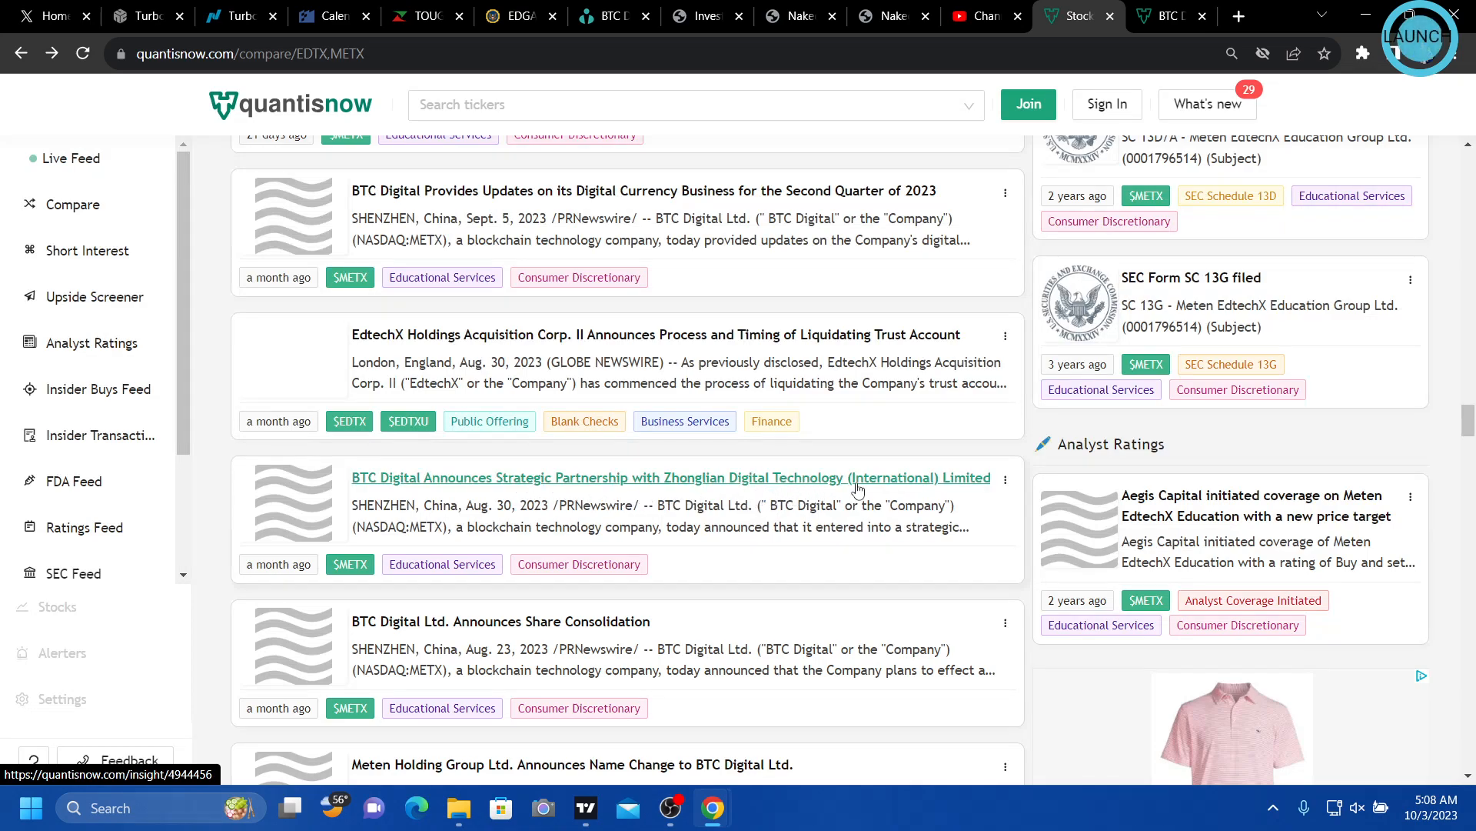
{"action": "mouse_move", "coordinate": [468, 510]}
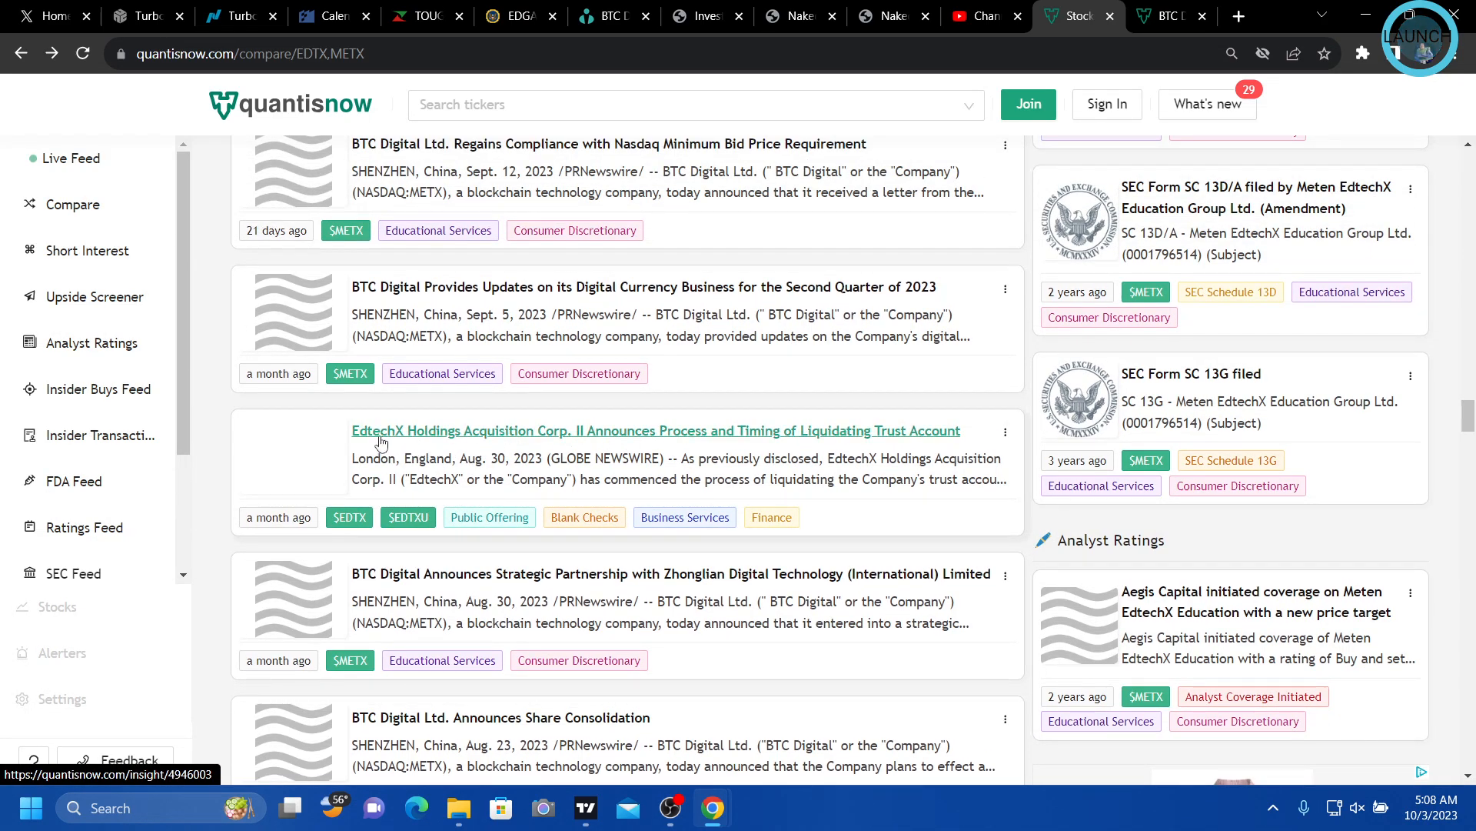
{"action": "mouse_move", "coordinate": [845, 451]}
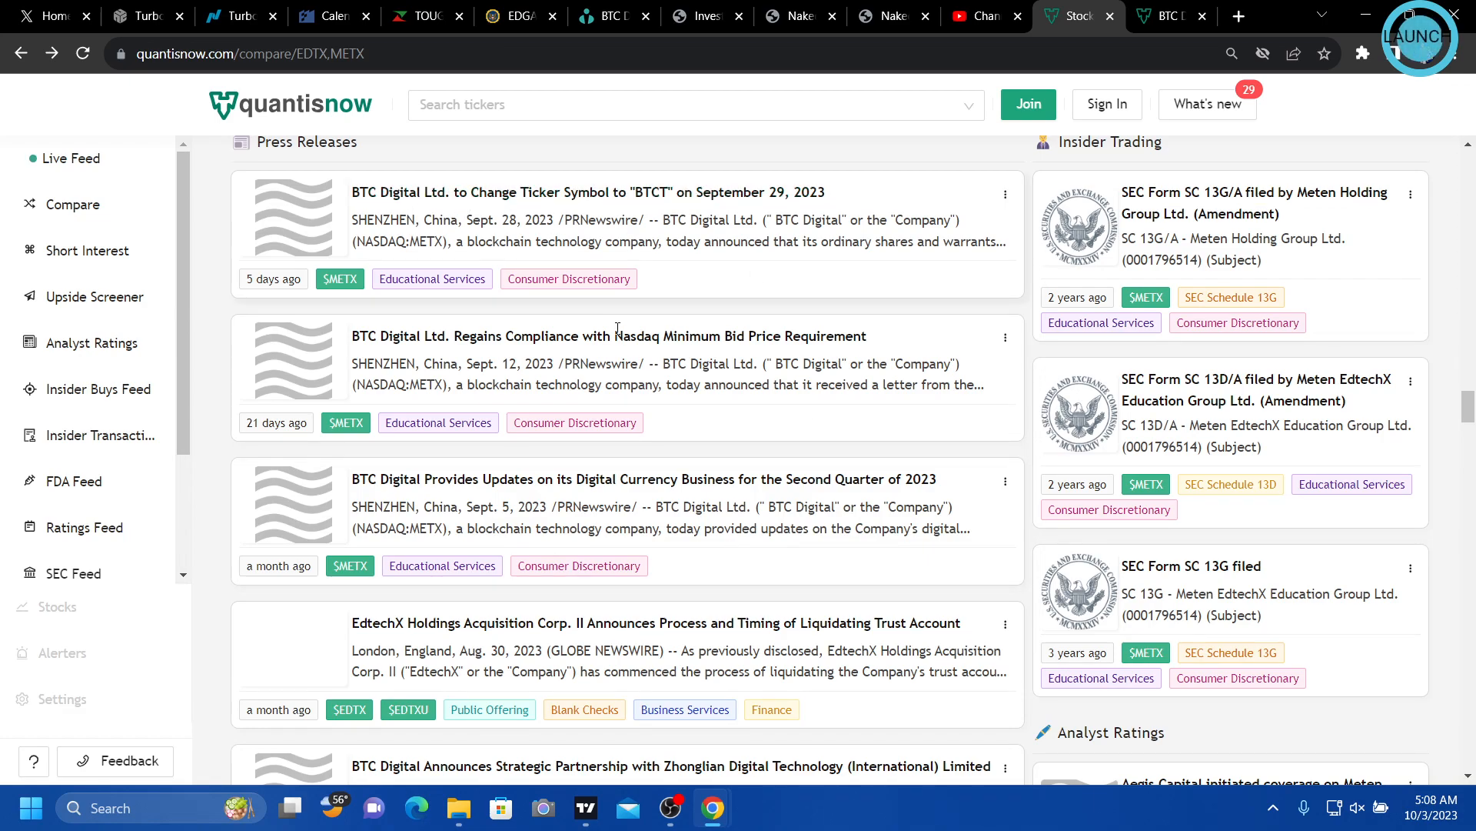
{"action": "mouse_move", "coordinate": [626, 486]}
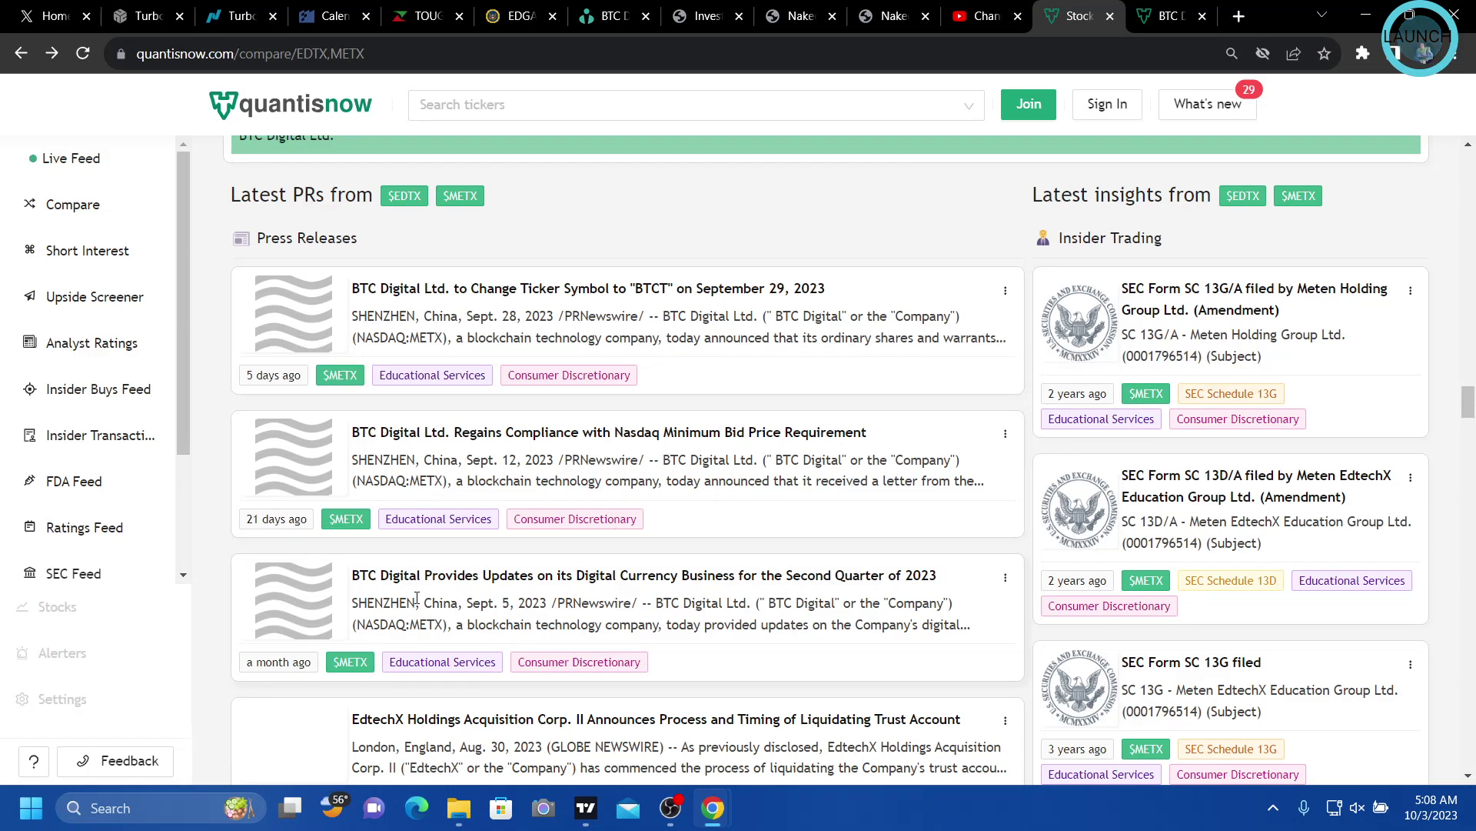
{"action": "mouse_move", "coordinate": [533, 446]}
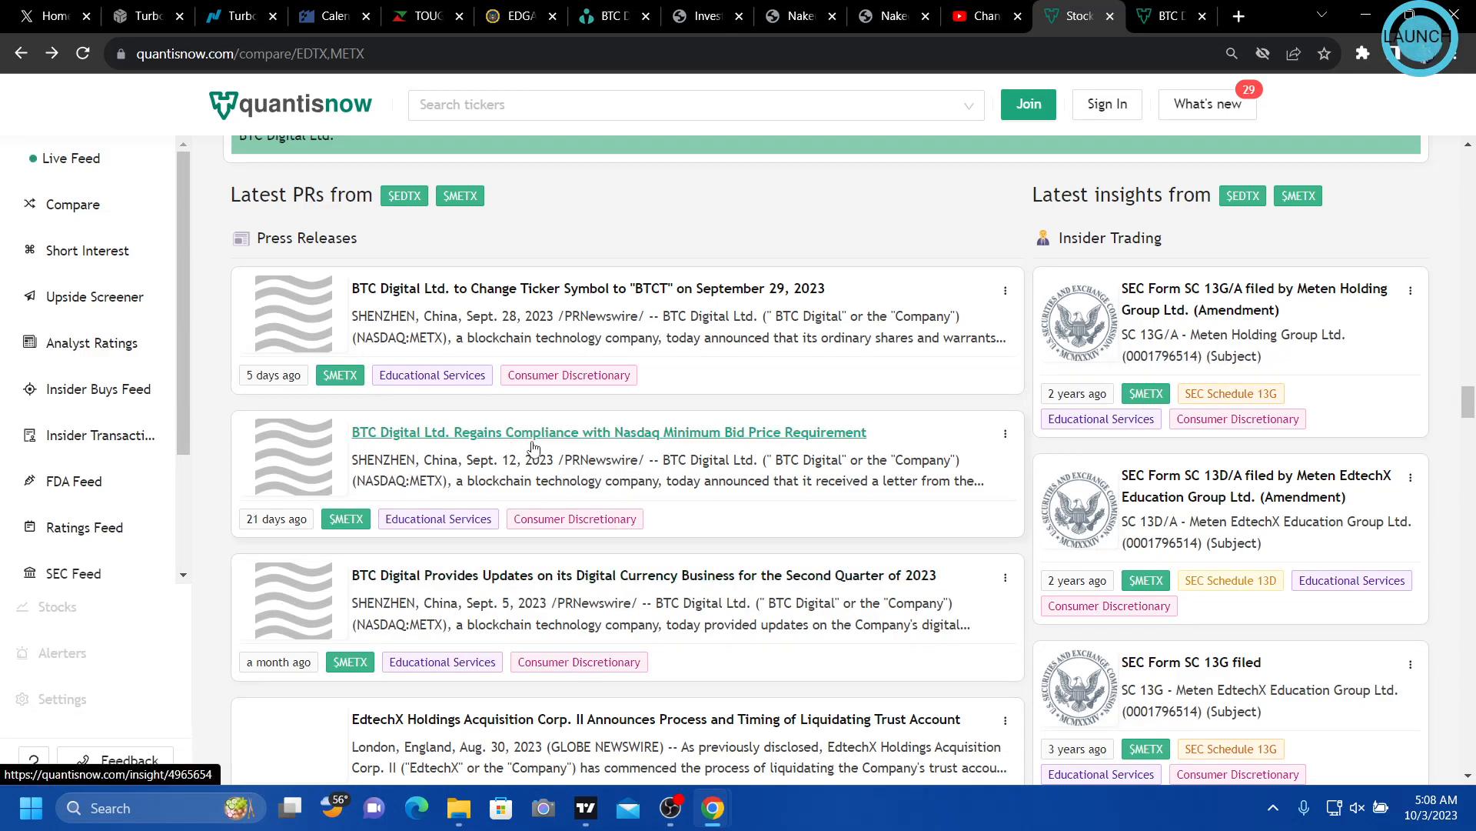
{"action": "mouse_move", "coordinate": [474, 314]}
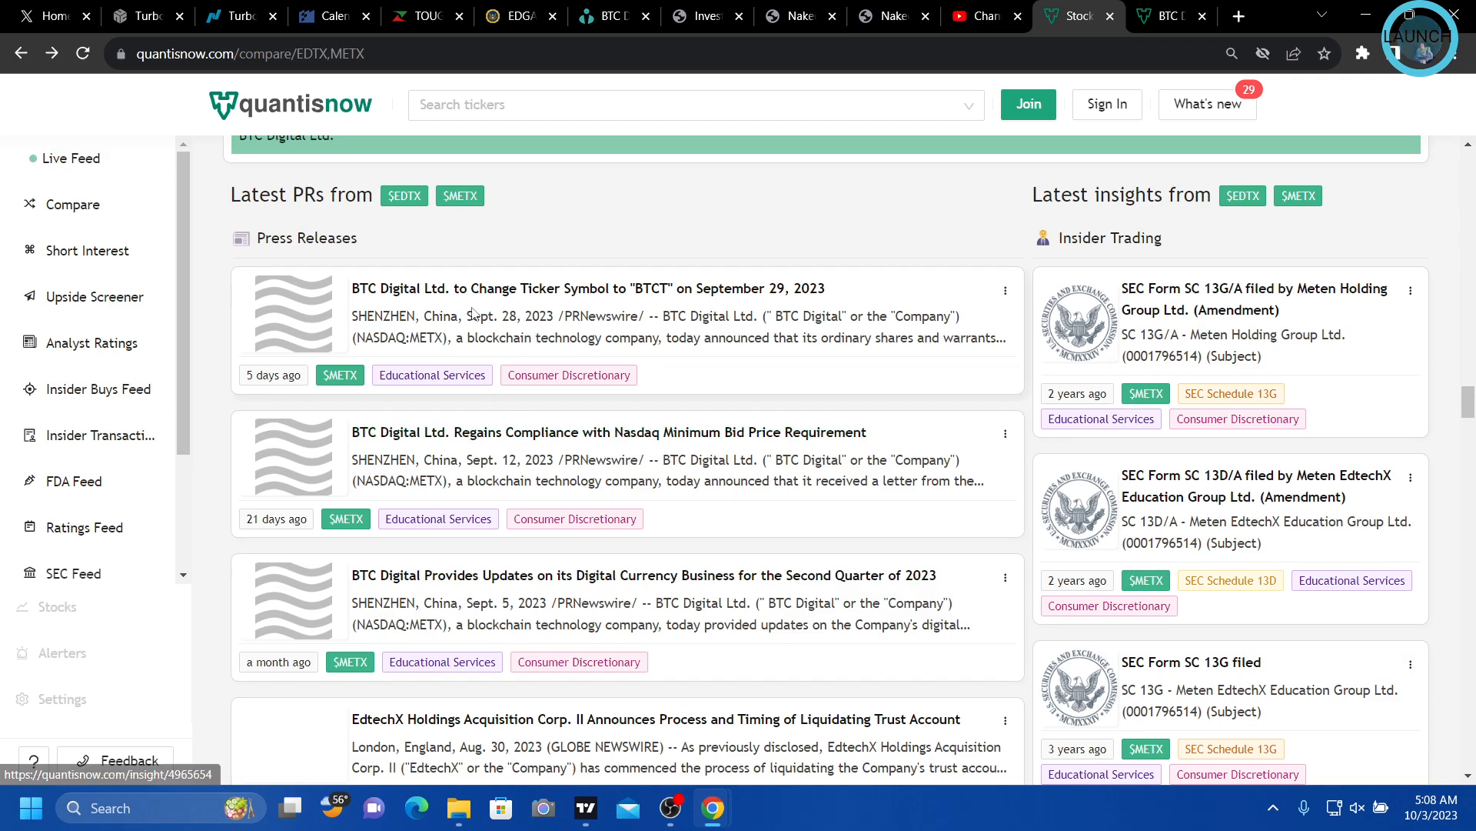
{"action": "mouse_move", "coordinate": [655, 437]}
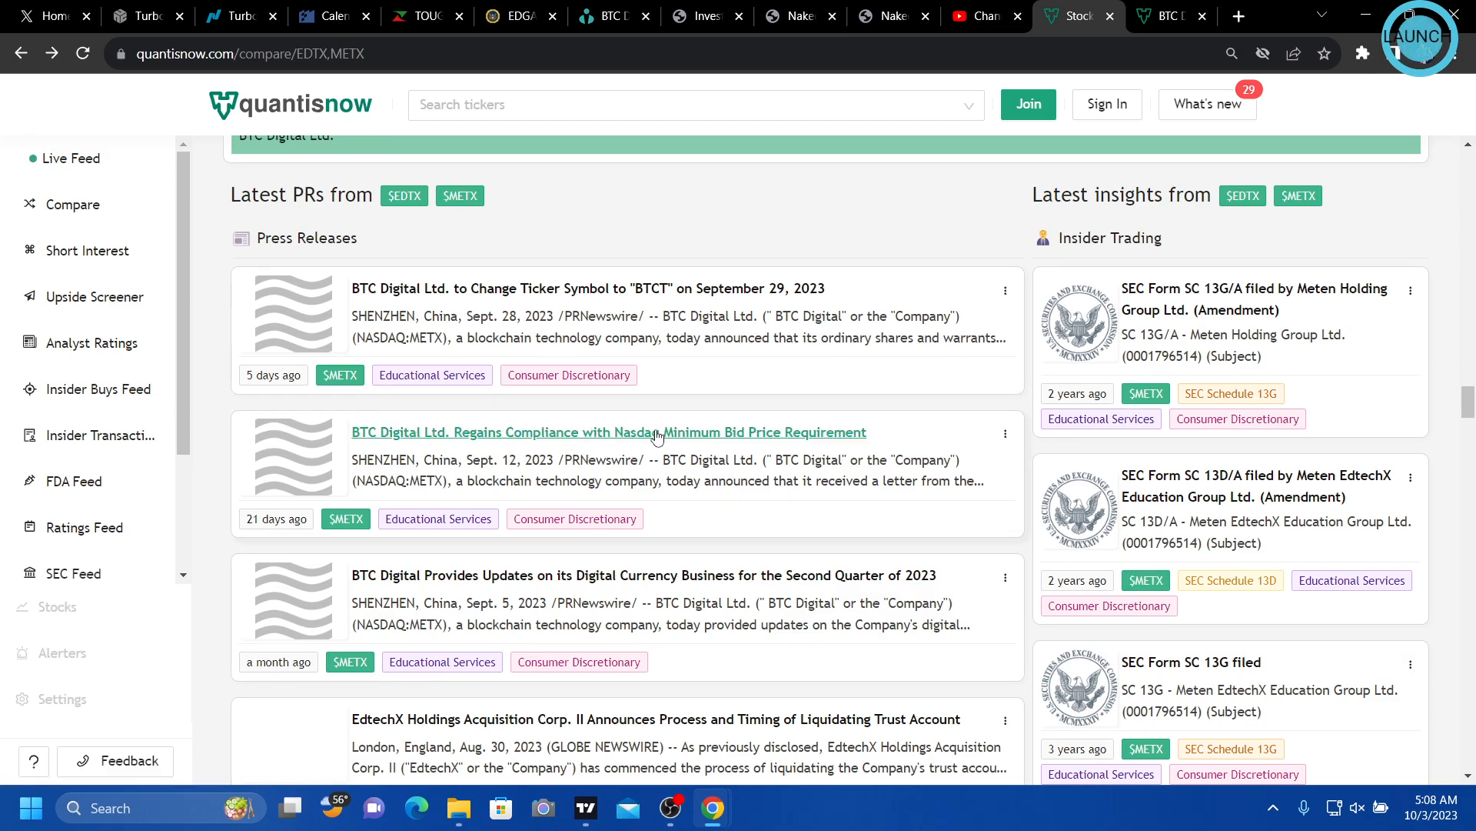
{"action": "mouse_move", "coordinate": [578, 414]}
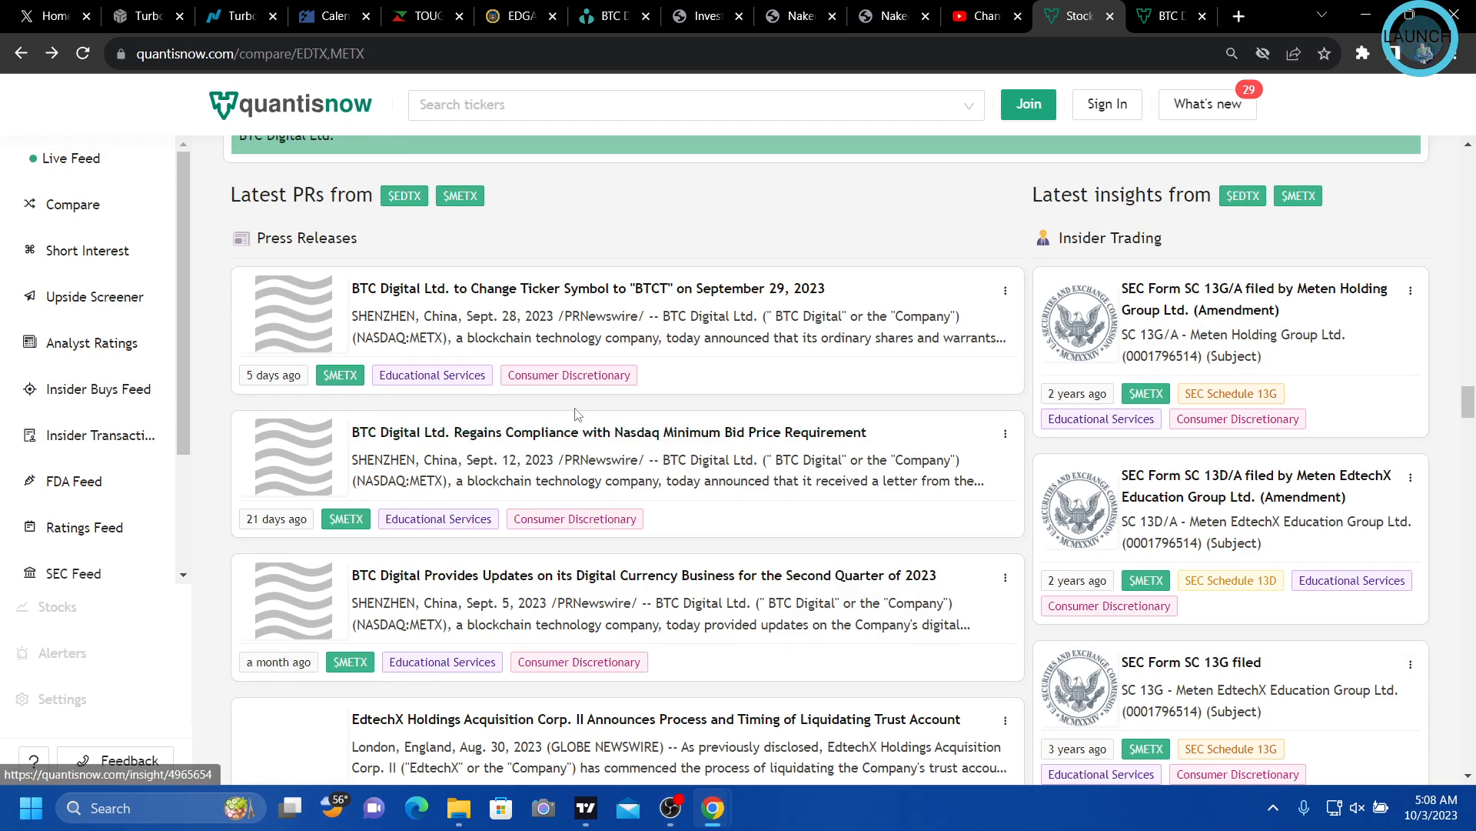
{"action": "mouse_move", "coordinate": [403, 297]}
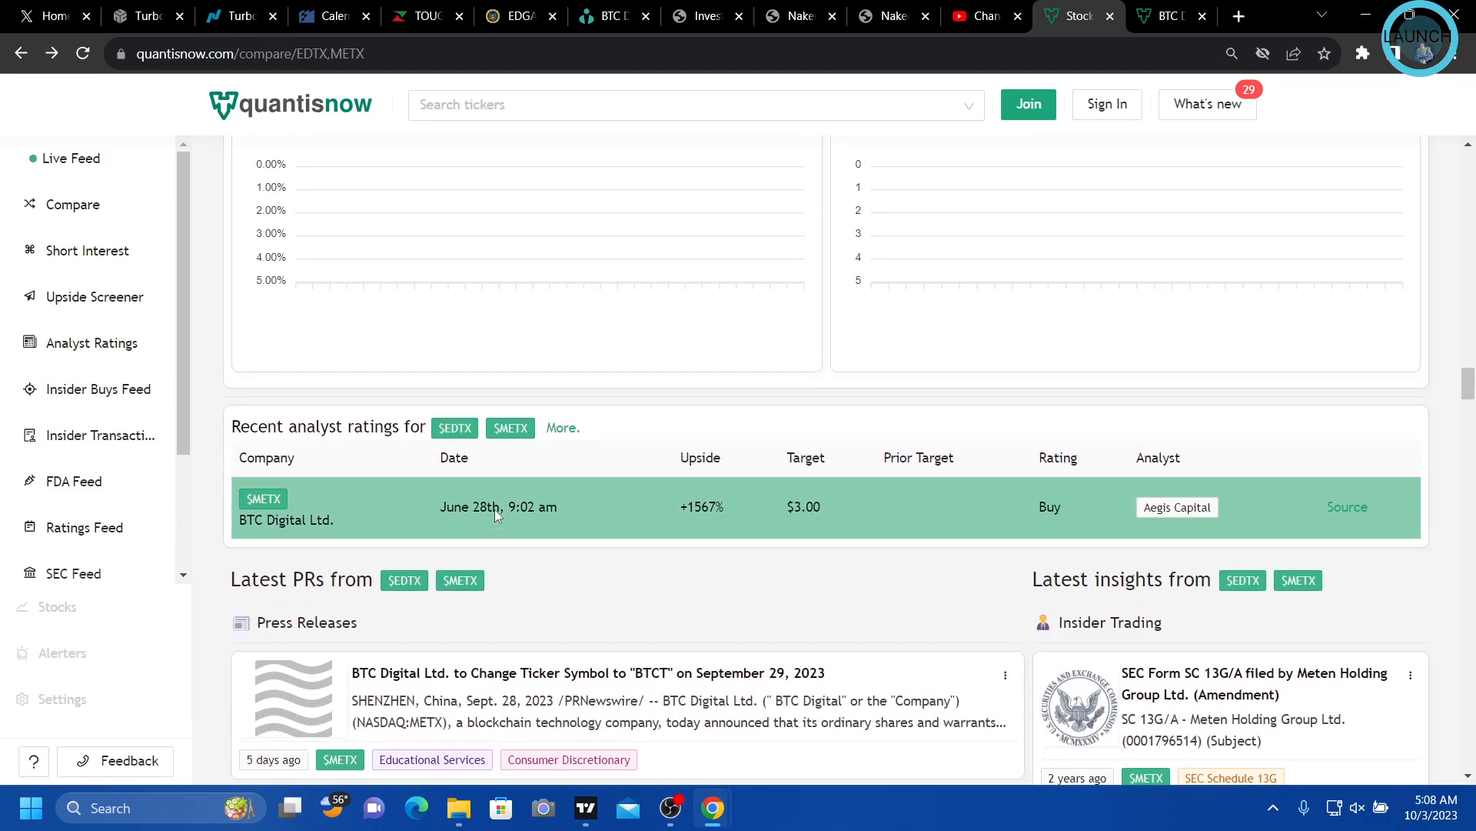
{"action": "mouse_move", "coordinate": [405, 593]}
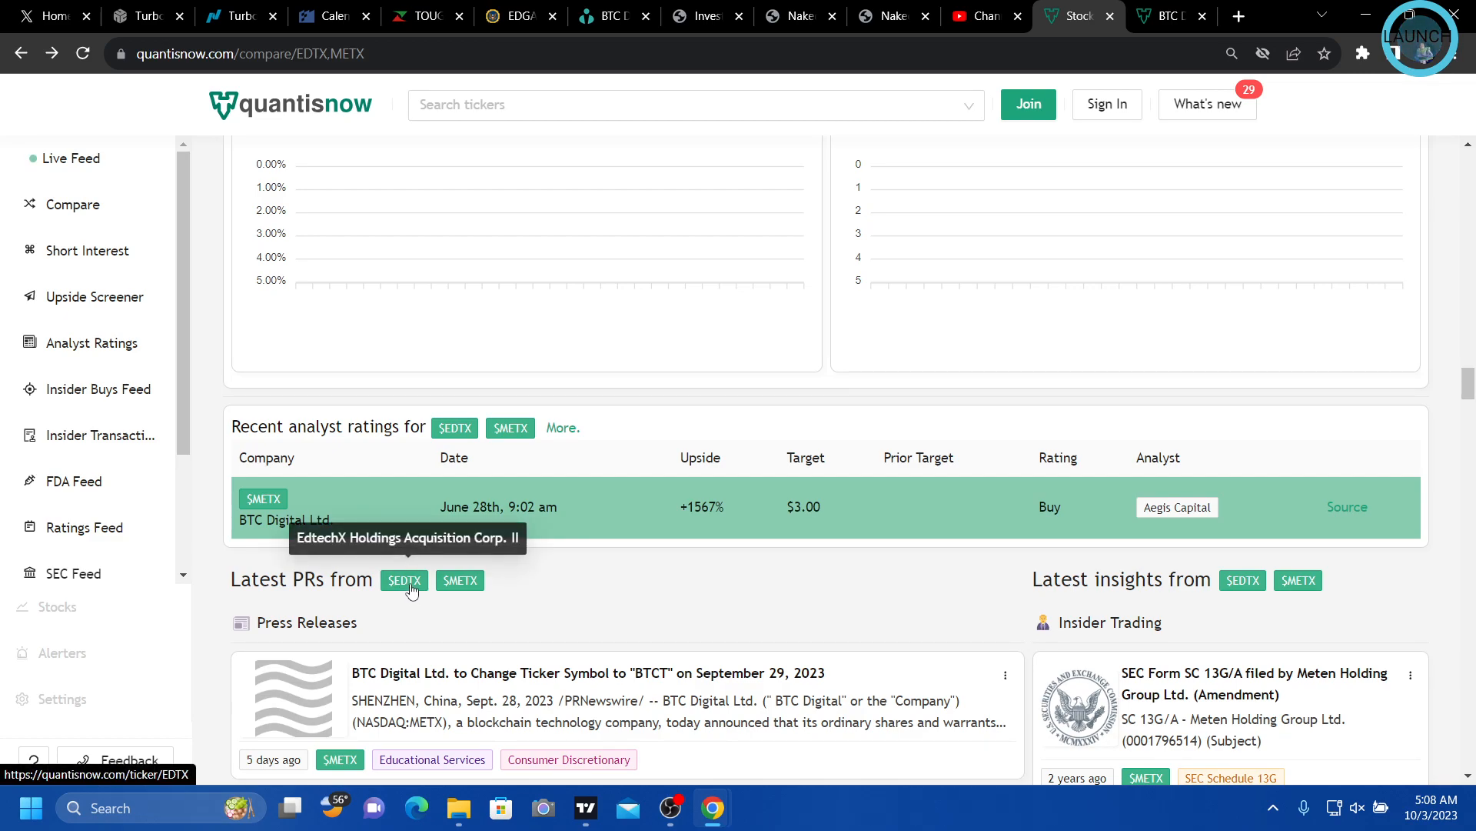
{"action": "mouse_move", "coordinate": [464, 594]}
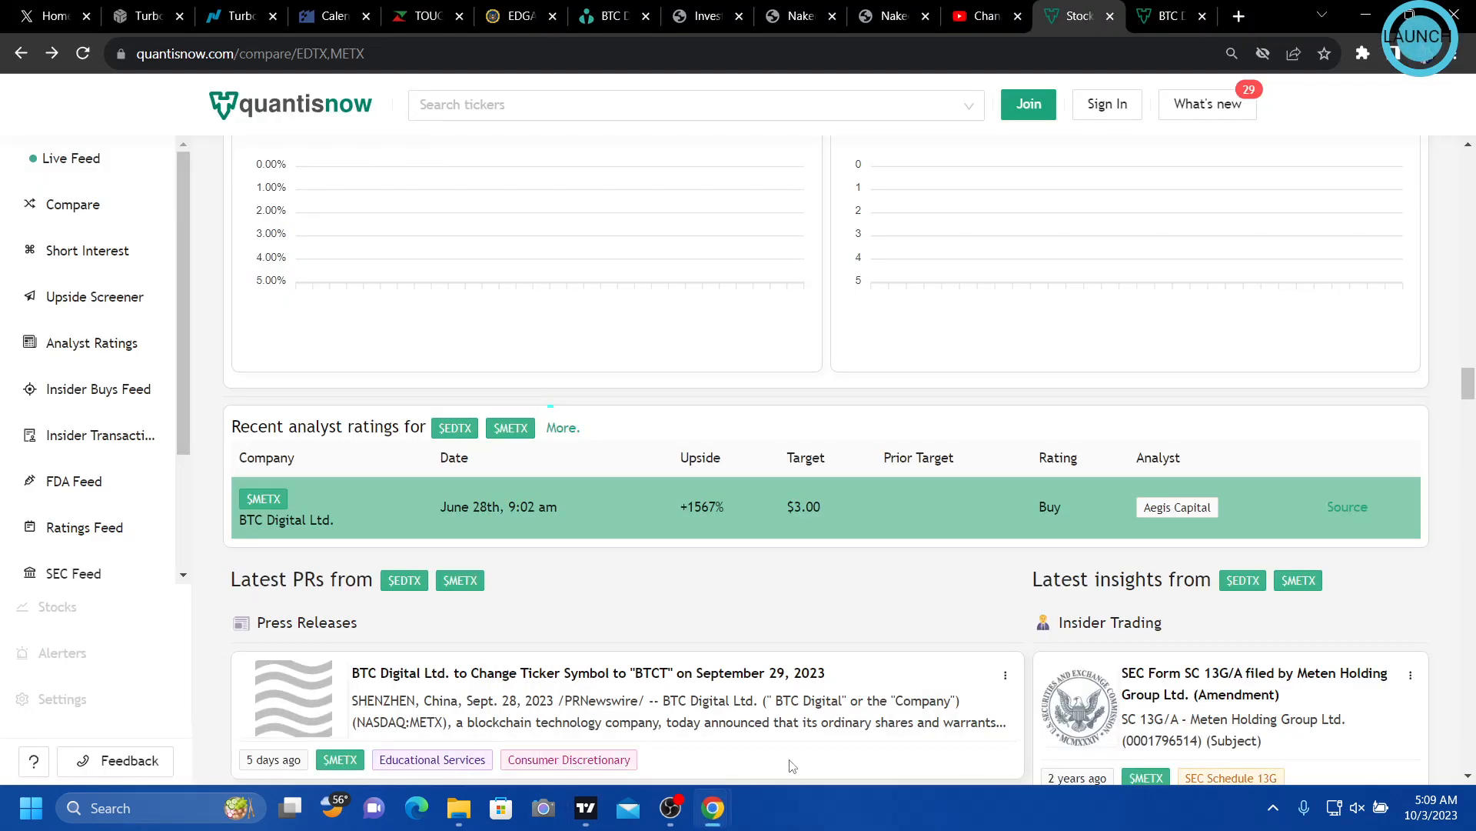
Scroll through Latest PRs, Key Metrics Over Time and Relative weights, then back to the overview
{"action": "scroll", "scroll_direction": "down", "scroll_amount": 3}
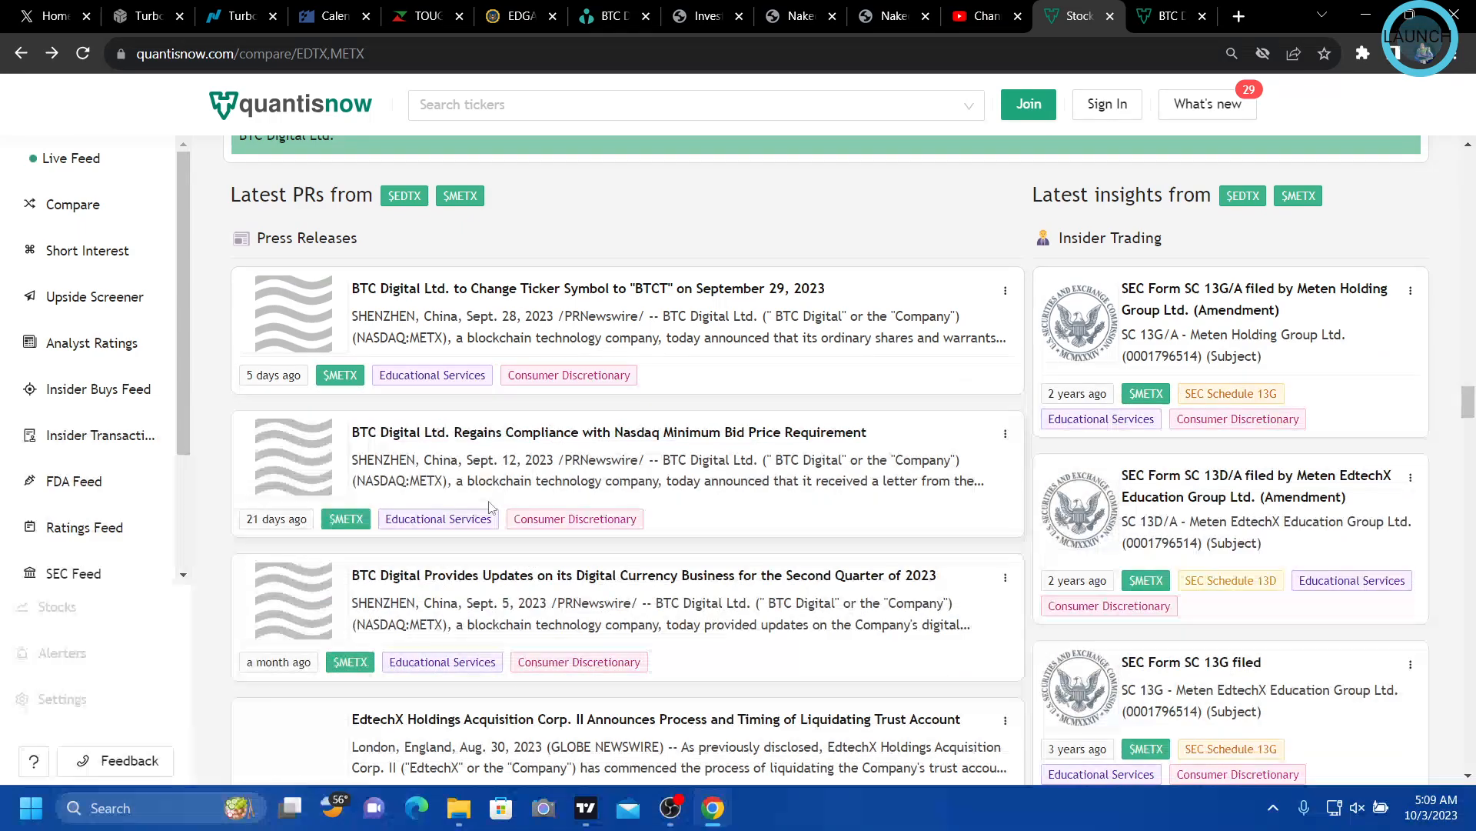
{"action": "scroll", "scroll_direction": "down", "scroll_amount": 3}
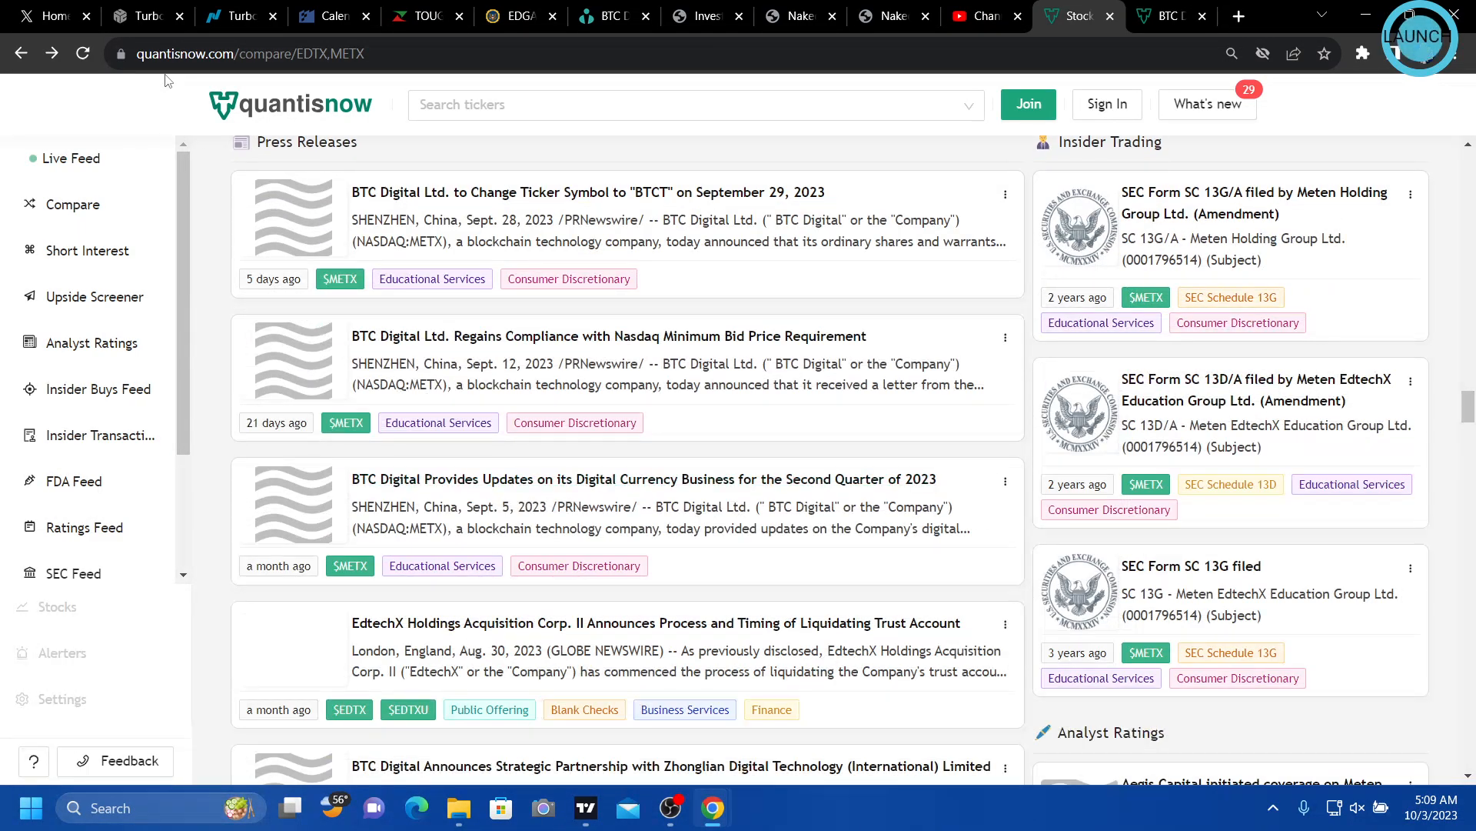
{"action": "mouse_move", "coordinate": [541, 447]}
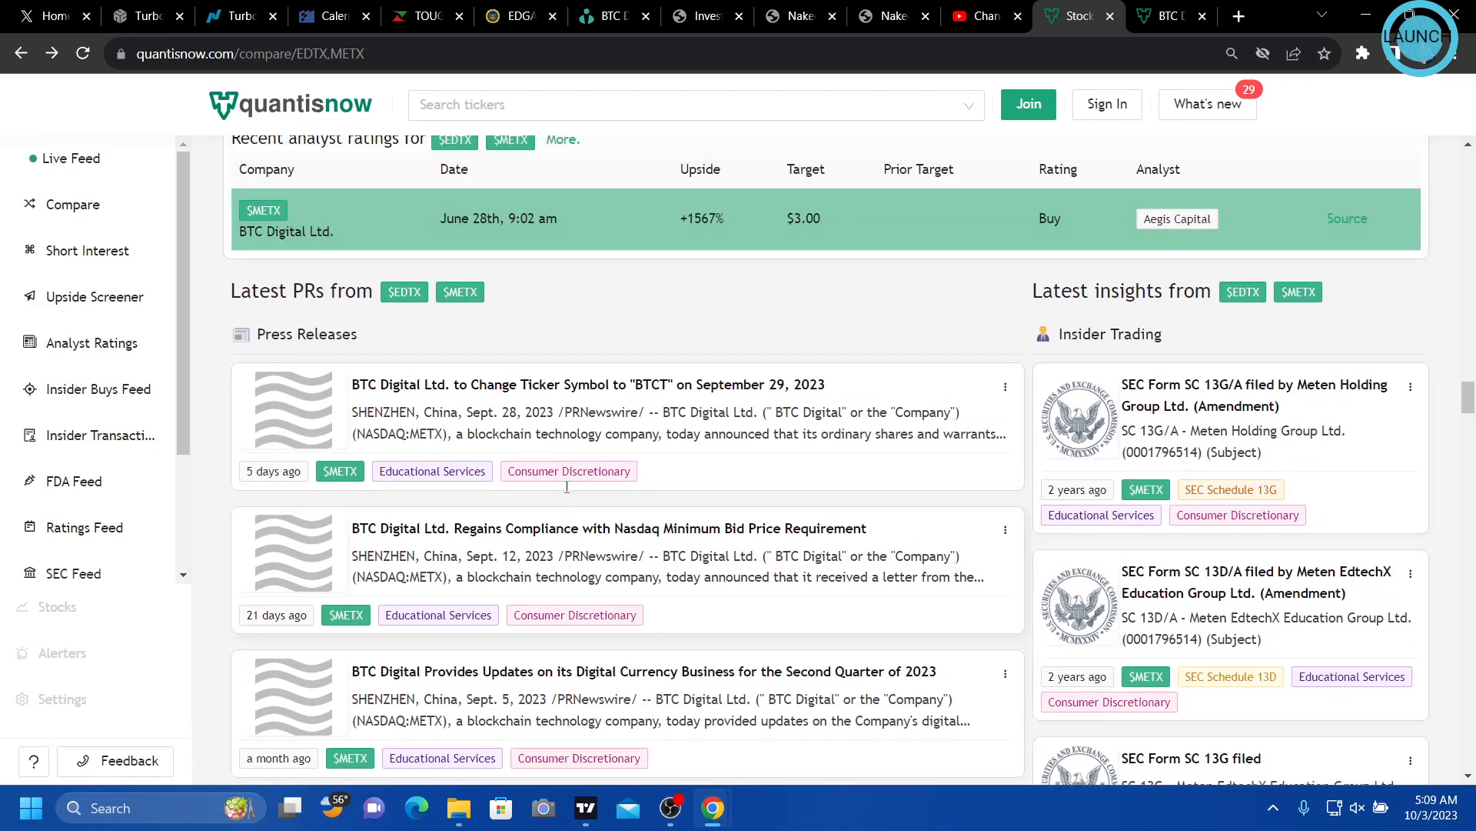
{"action": "scroll", "scroll_direction": "down", "scroll_amount": 3}
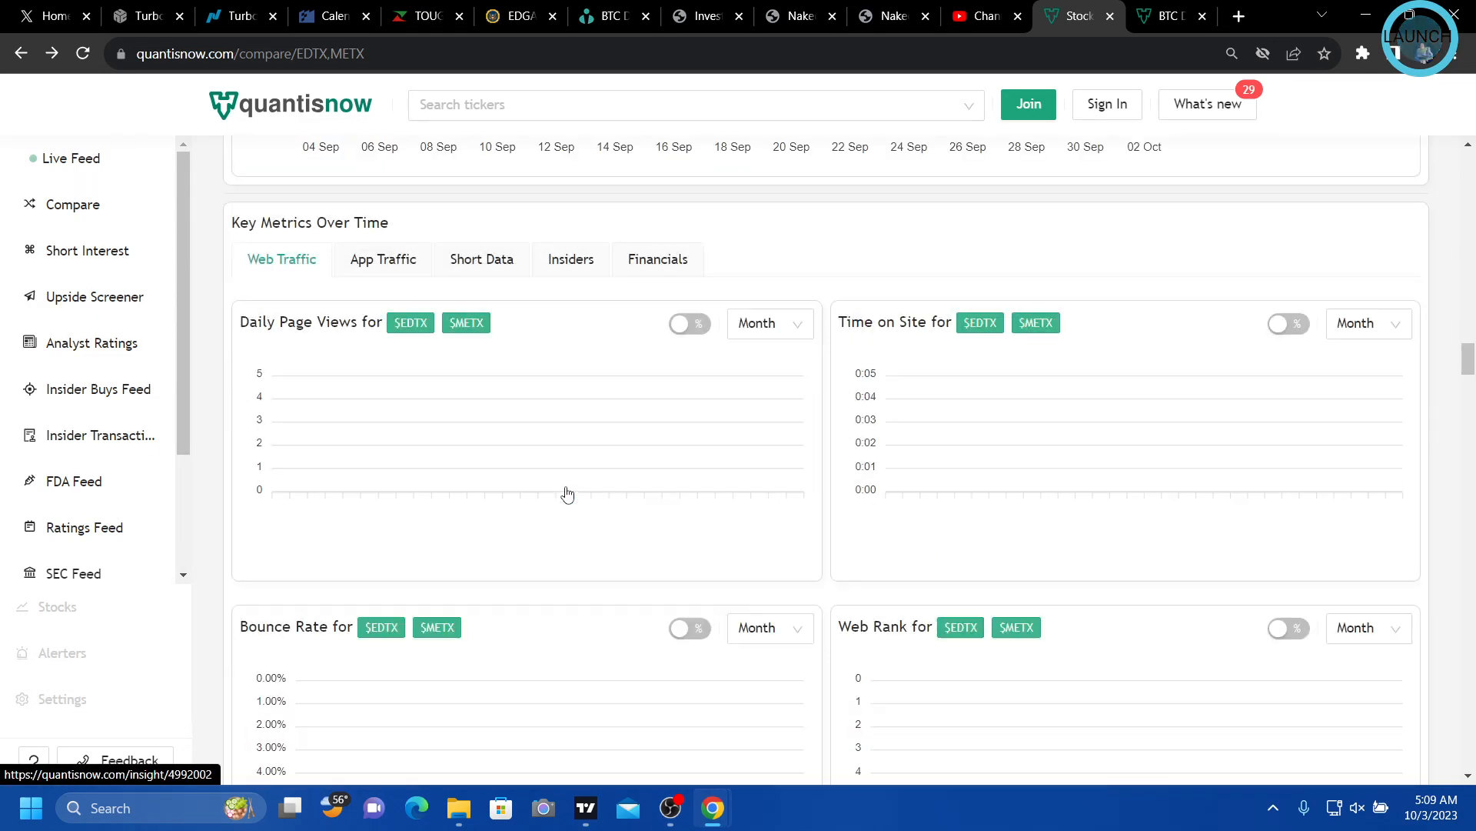
{"action": "scroll", "scroll_direction": "down", "scroll_amount": 3}
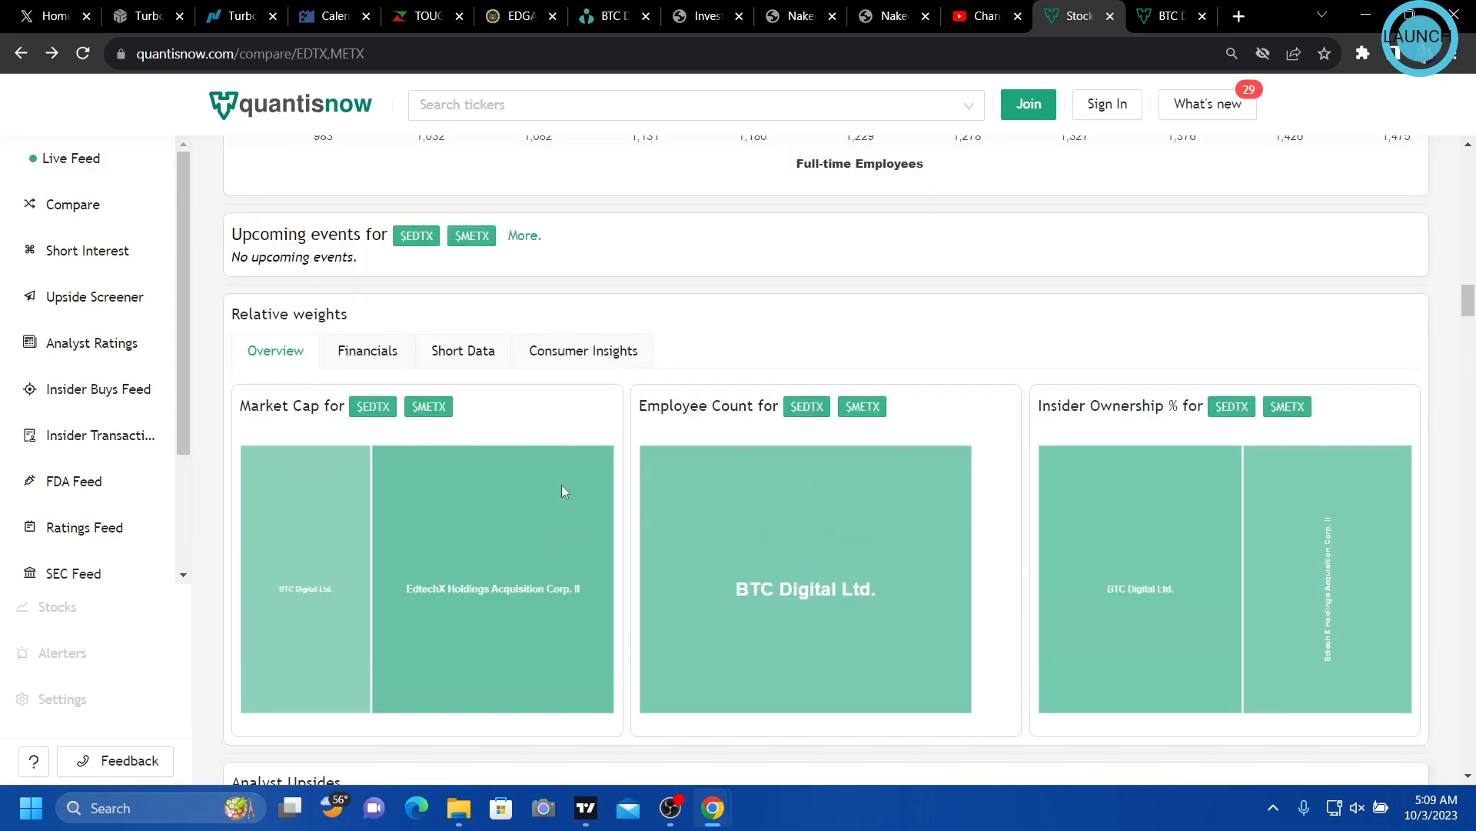
{"action": "scroll", "scroll_direction": "down", "scroll_amount": 3}
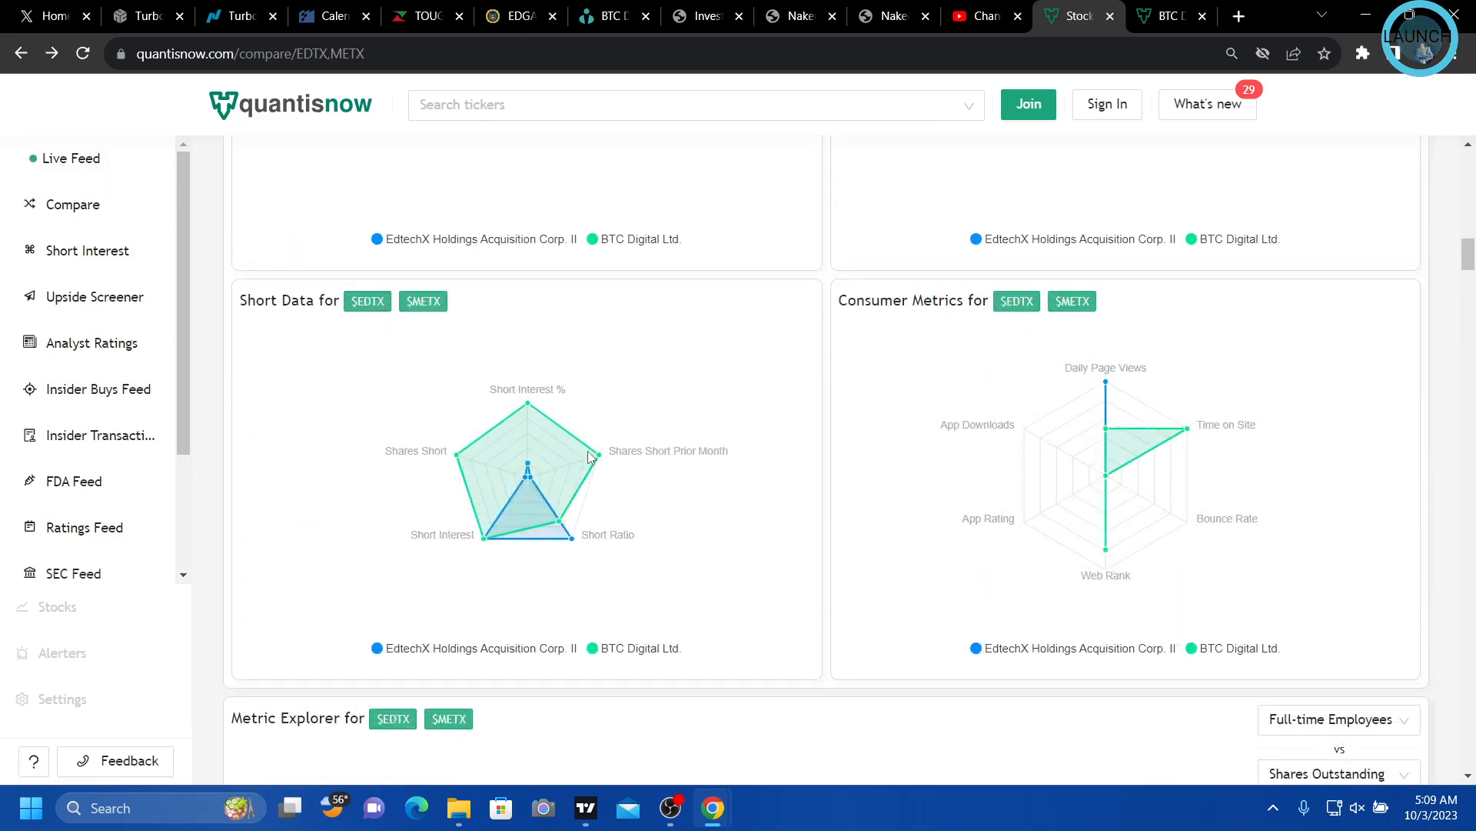
{"action": "scroll", "scroll_direction": "down", "scroll_amount": 3}
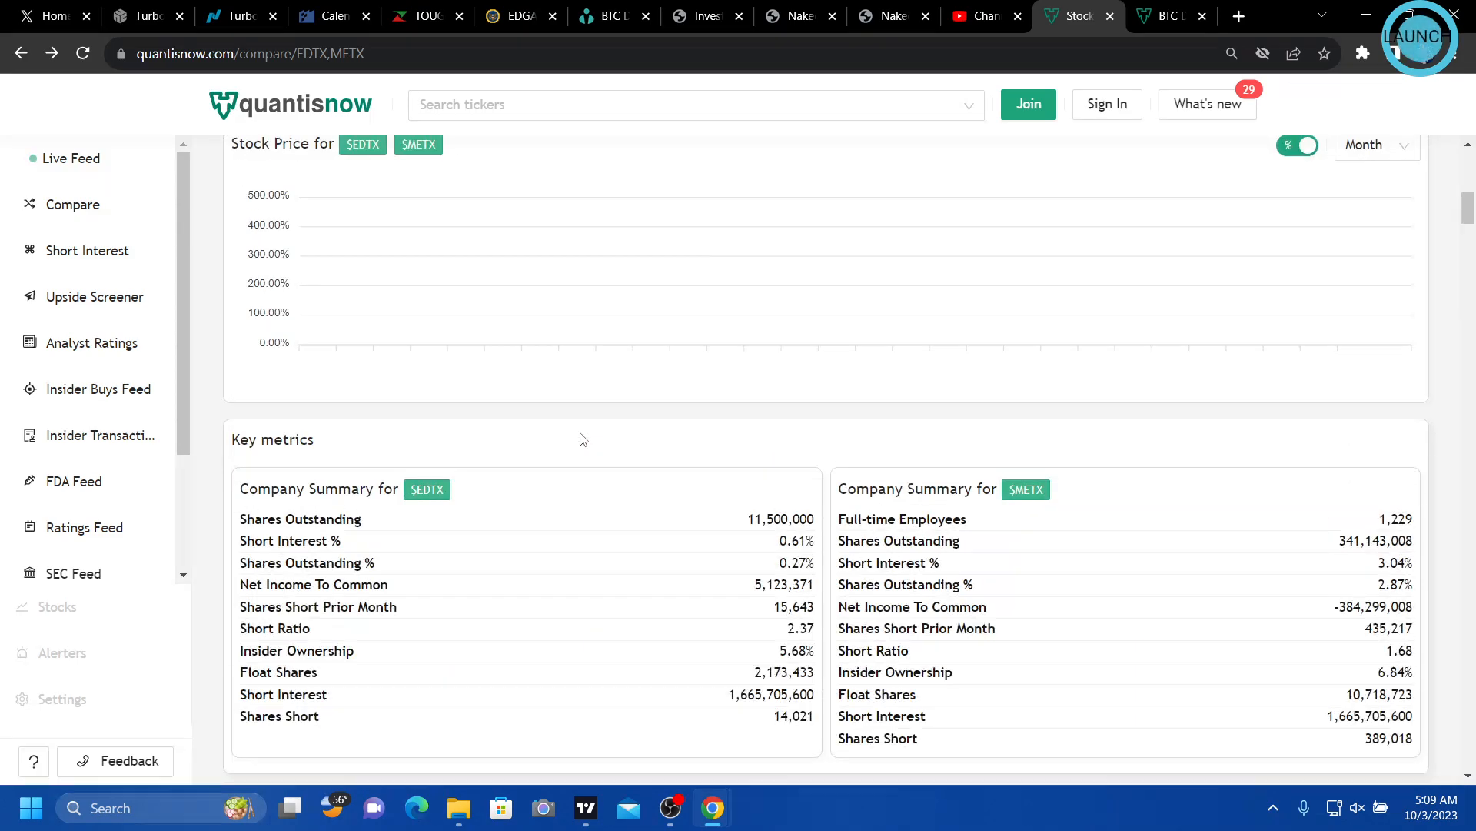
{"action": "scroll", "scroll_direction": "down", "scroll_amount": 3}
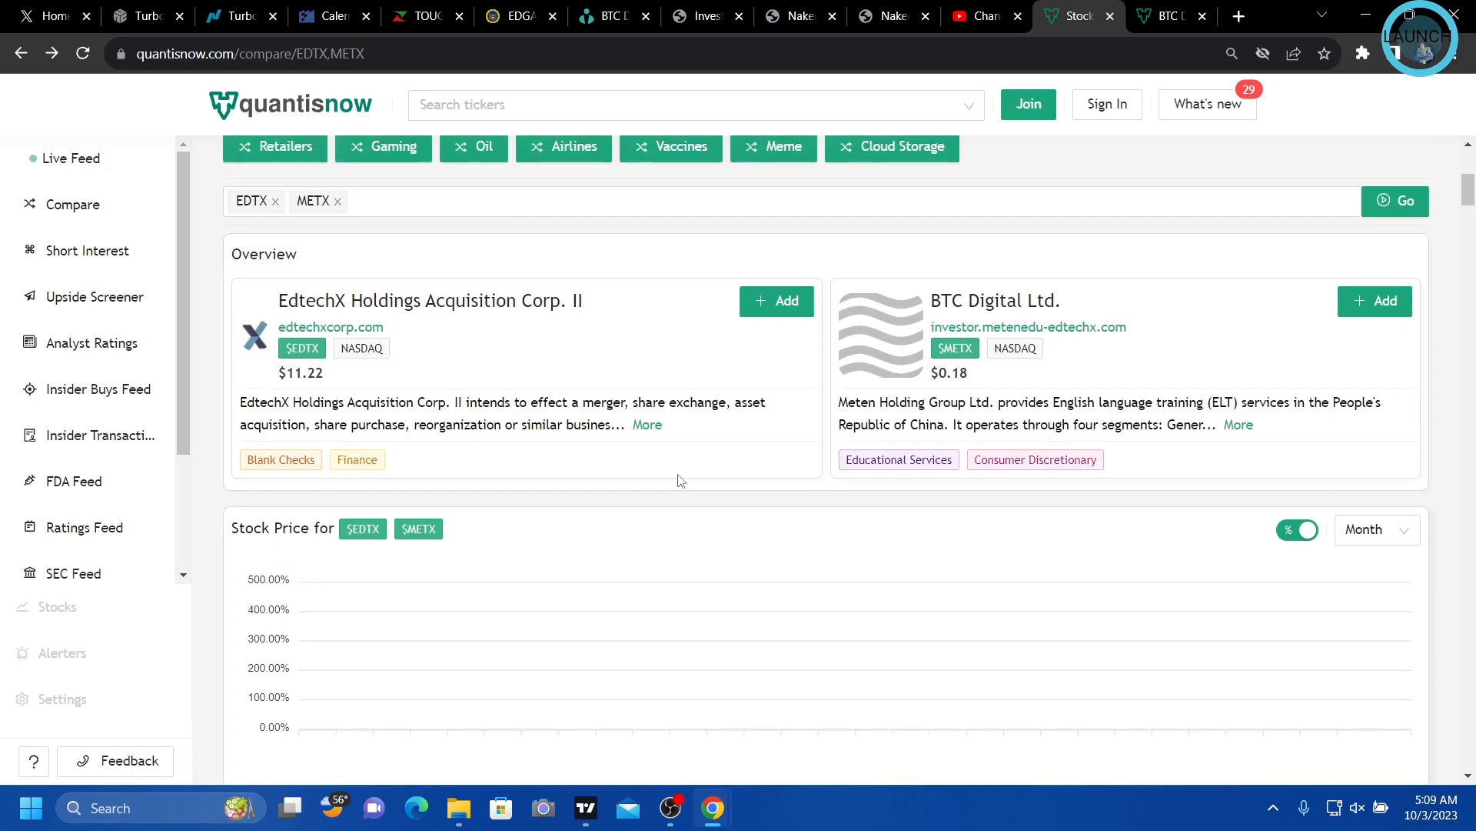
{"action": "scroll", "scroll_direction": "up", "scroll_amount": 3}
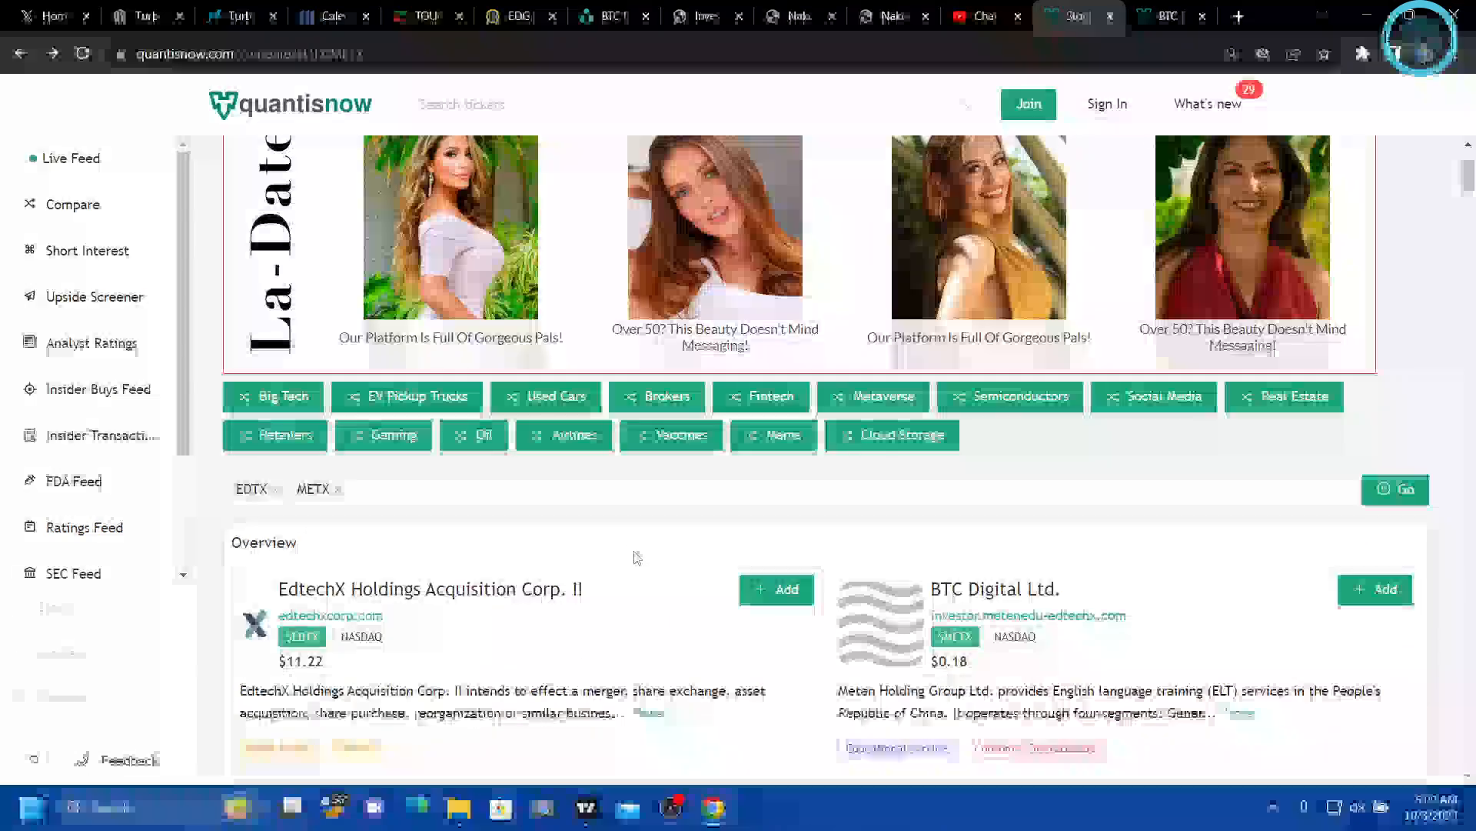
{"action": "scroll", "scroll_direction": "down", "scroll_amount": 3}
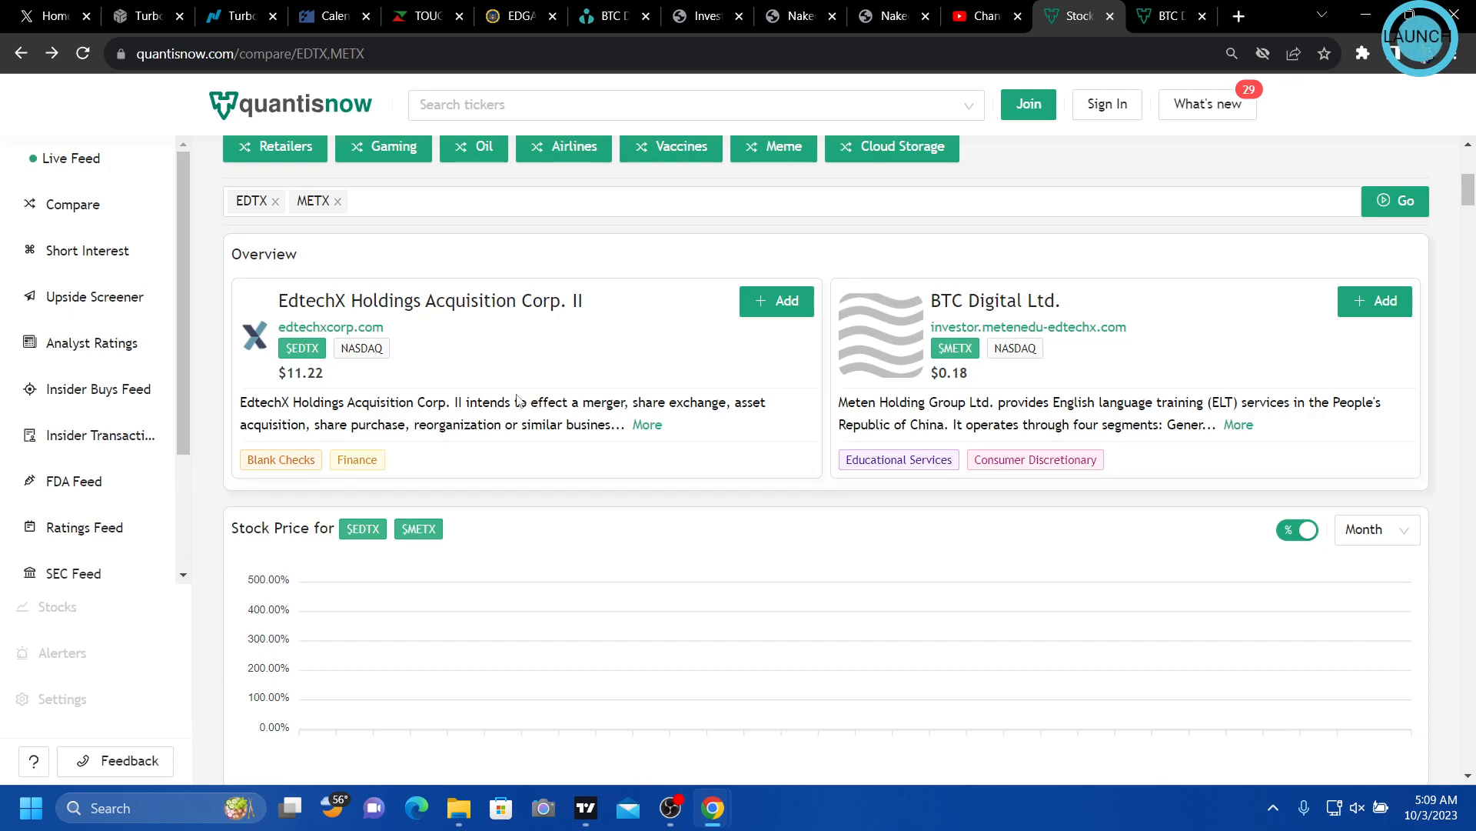
{"action": "mouse_move", "coordinate": [431, 536]}
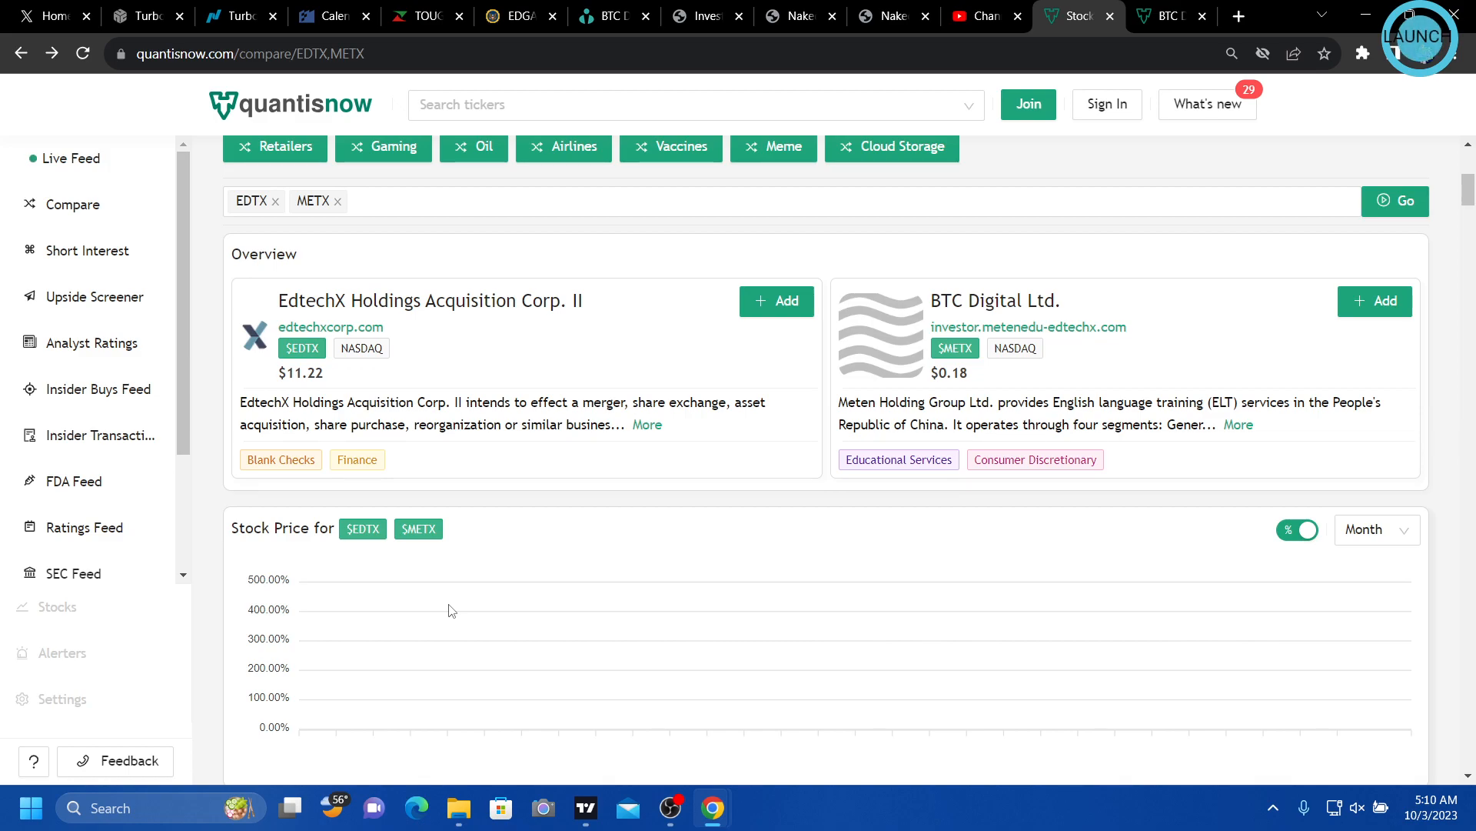
{"action": "mouse_move", "coordinate": [492, 520]}
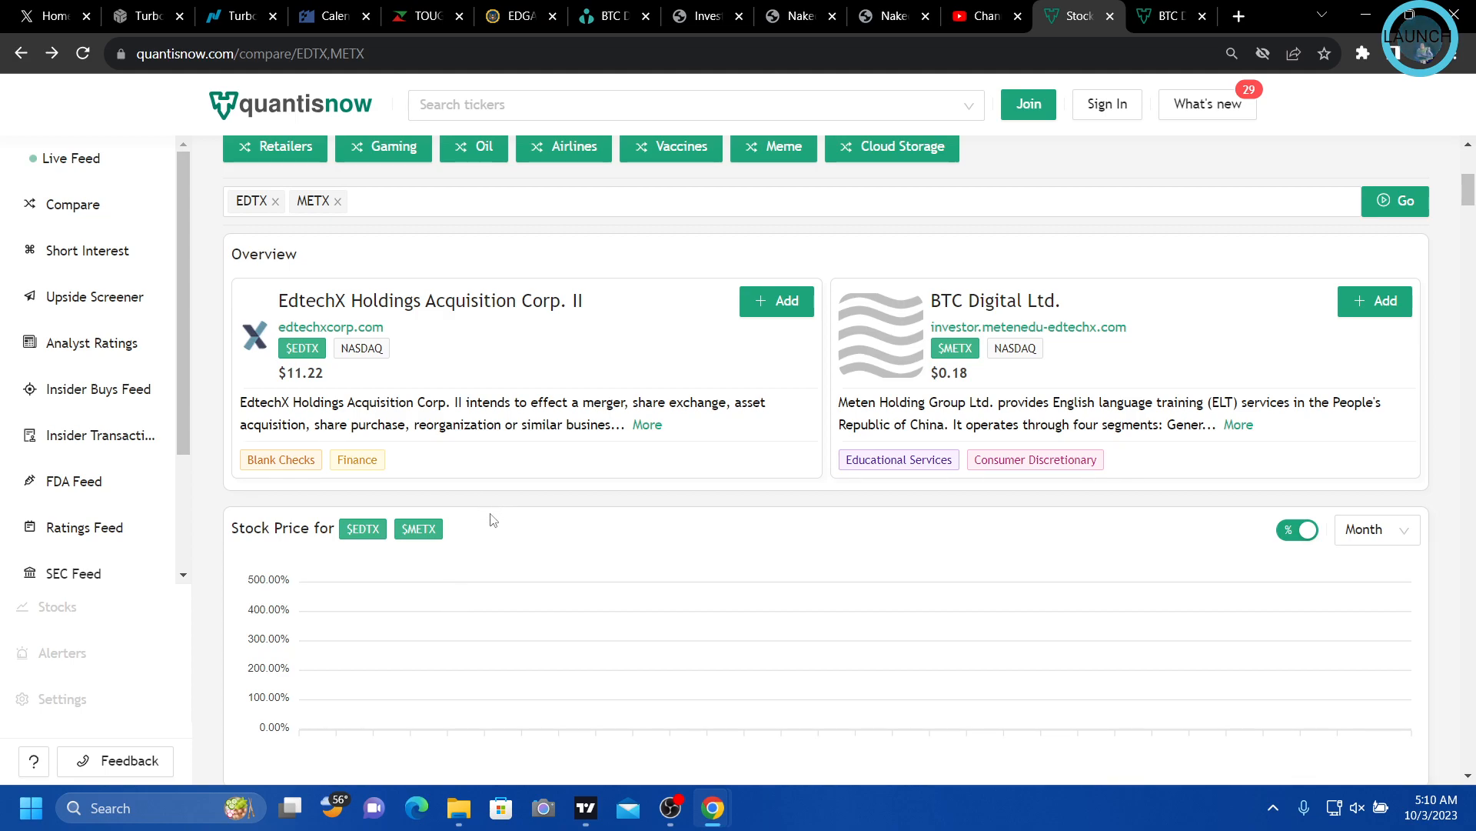
{"action": "mouse_move", "coordinate": [363, 529]}
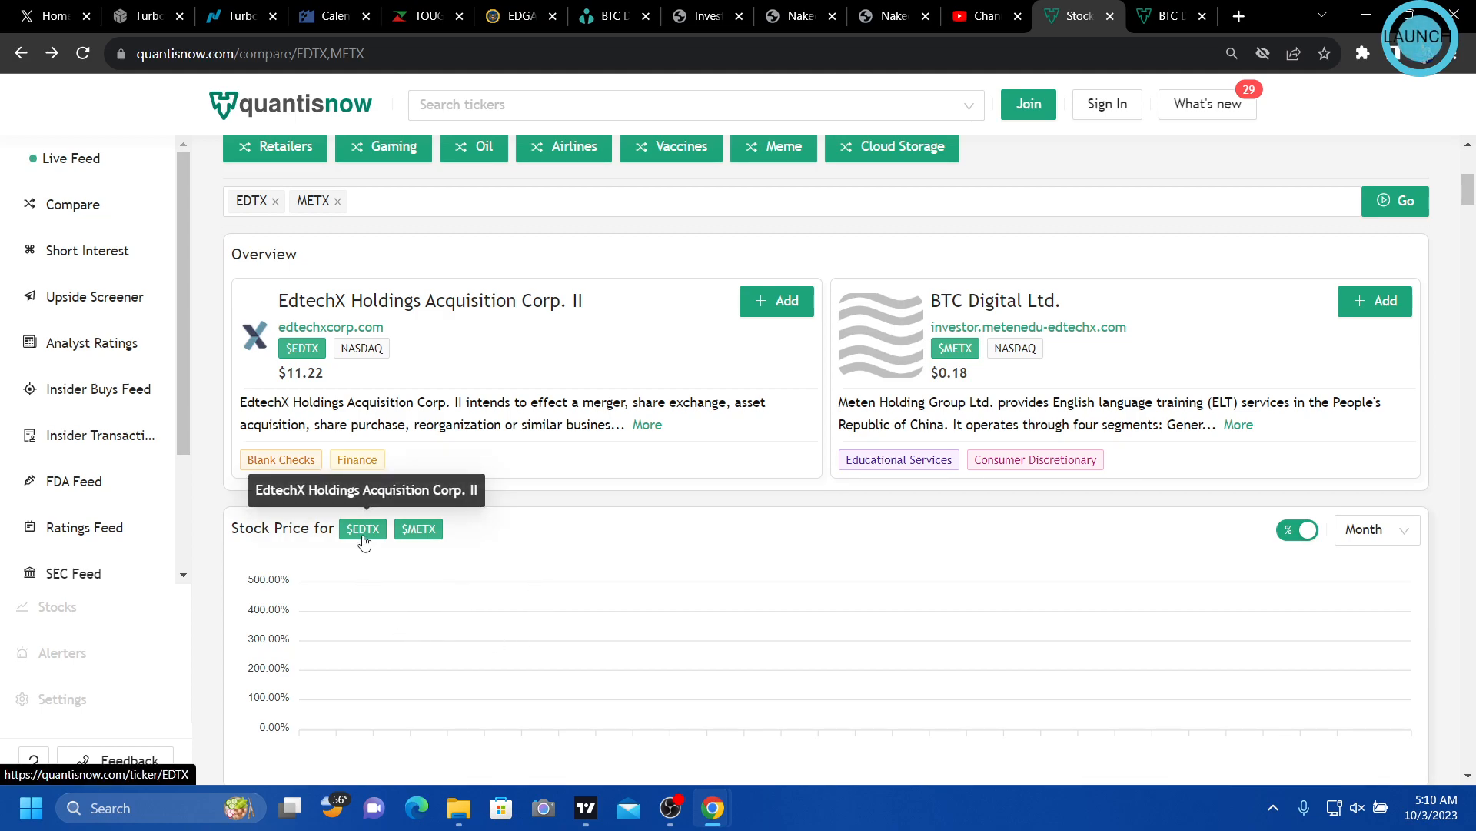
{"action": "mouse_move", "coordinate": [597, 670]}
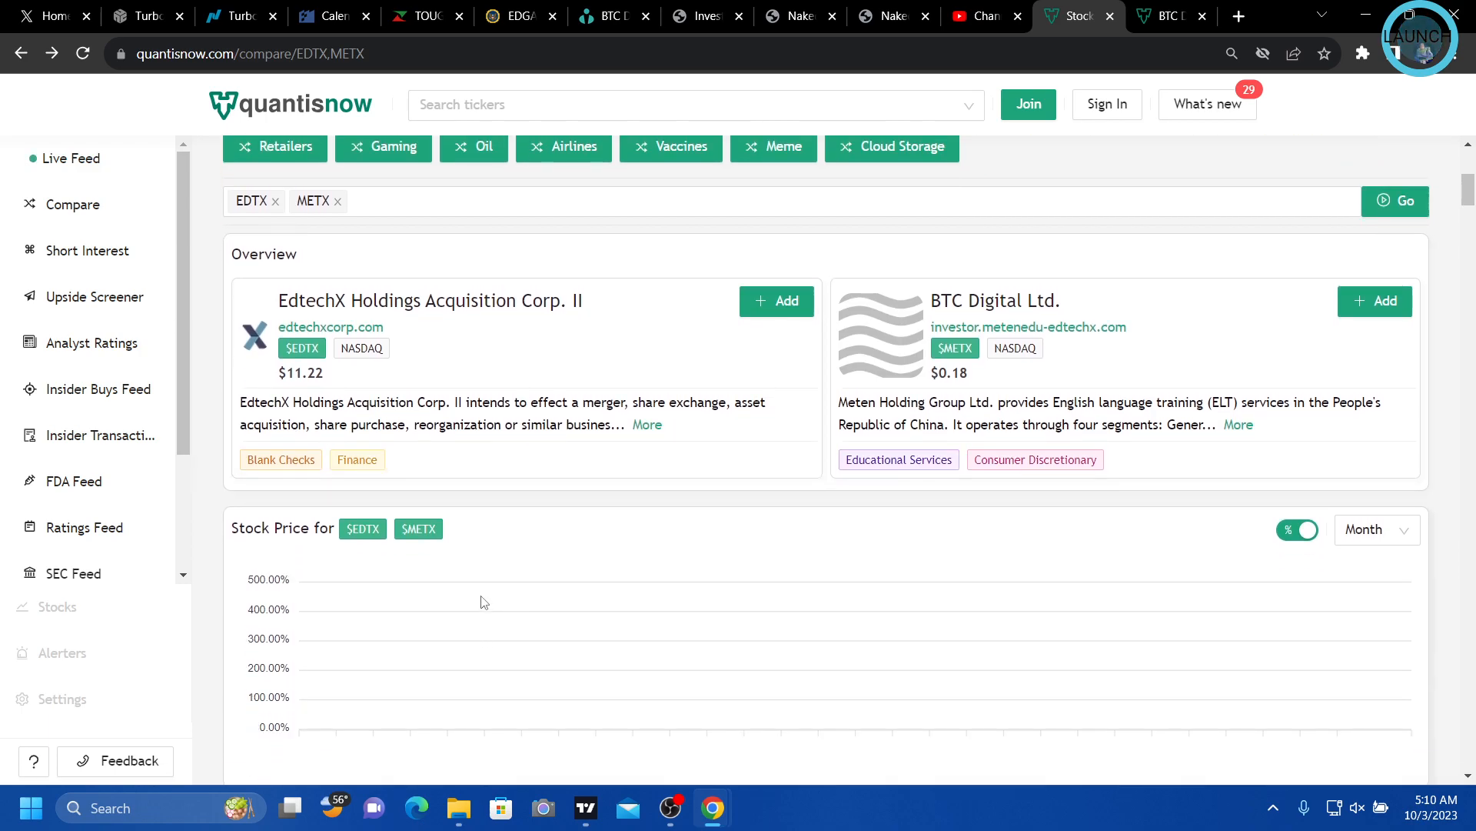
{"action": "mouse_move", "coordinate": [400, 569]}
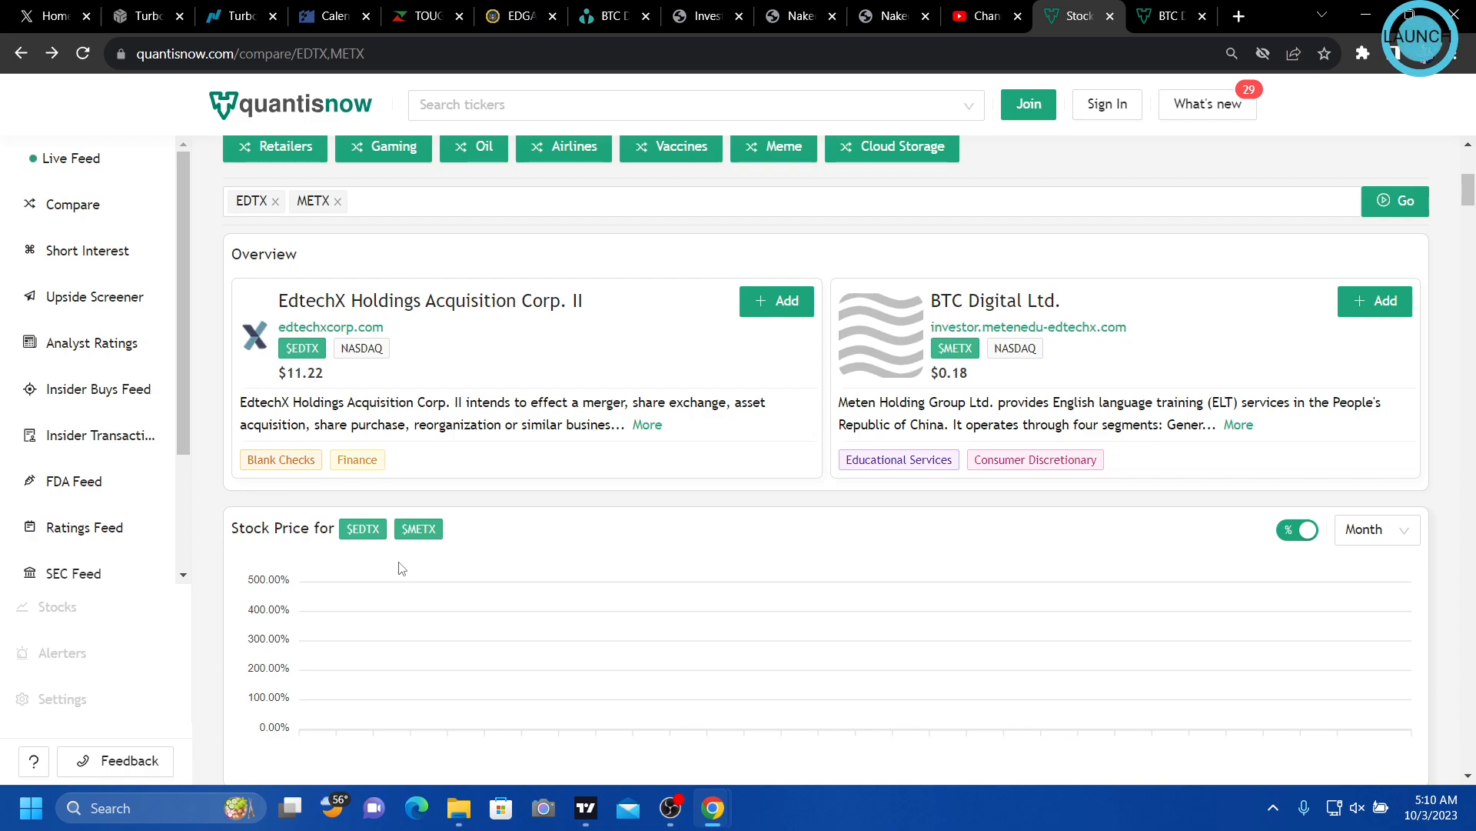
{"action": "mouse_move", "coordinate": [490, 563]}
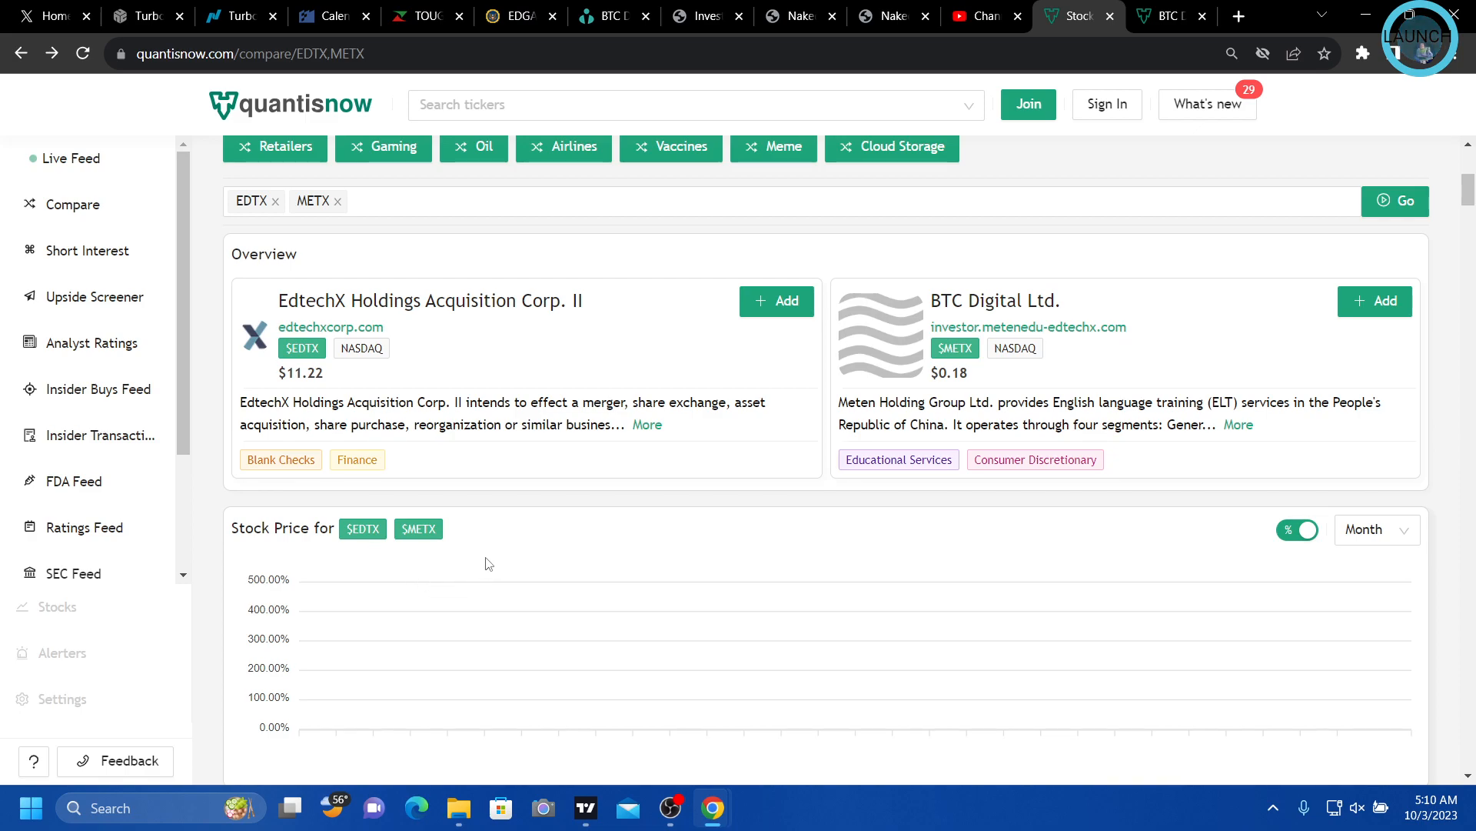
{"action": "mouse_move", "coordinate": [500, 561]}
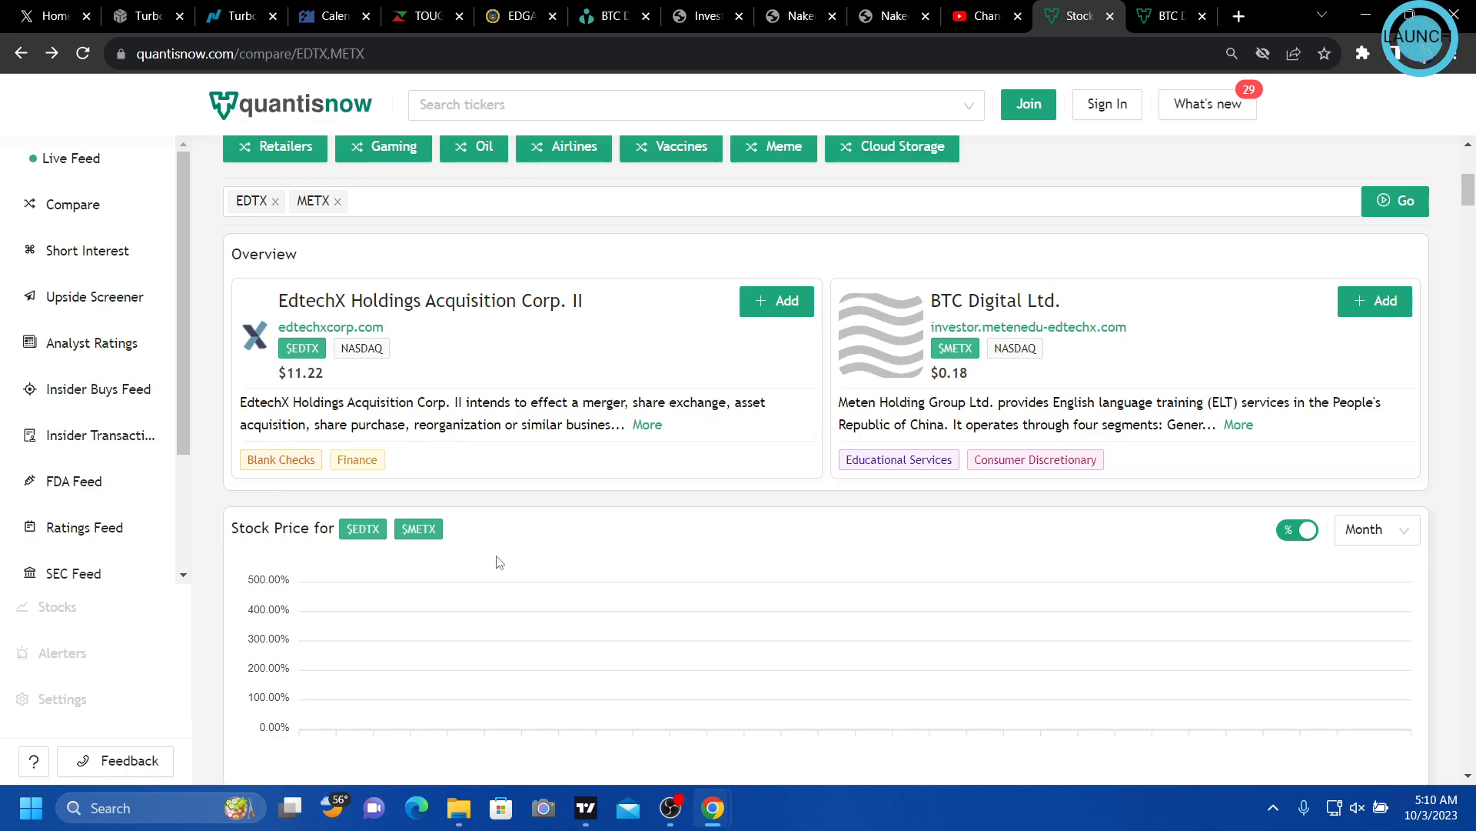
{"action": "mouse_move", "coordinate": [516, 563]}
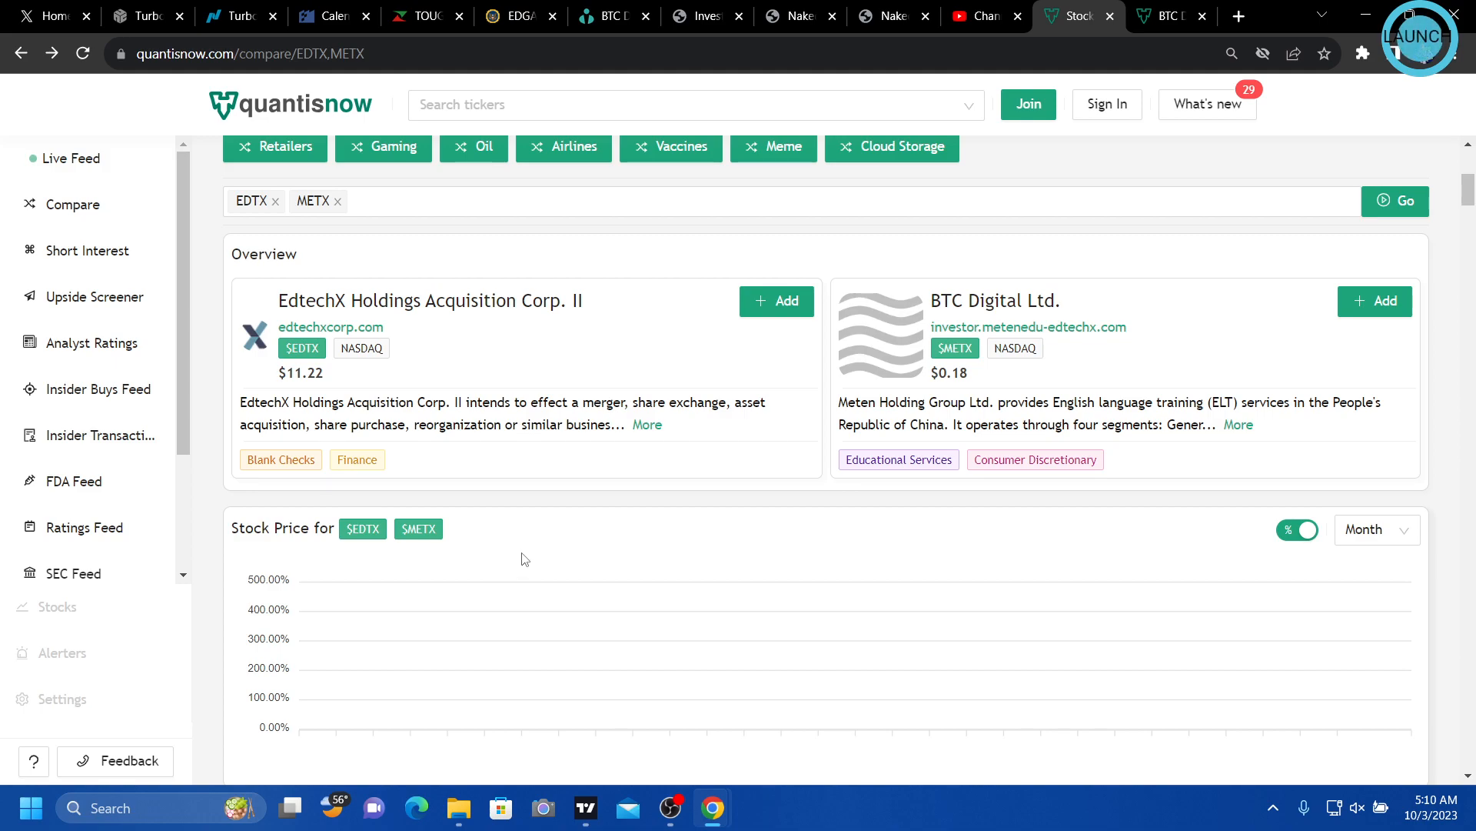
{"action": "mouse_move", "coordinate": [536, 572]}
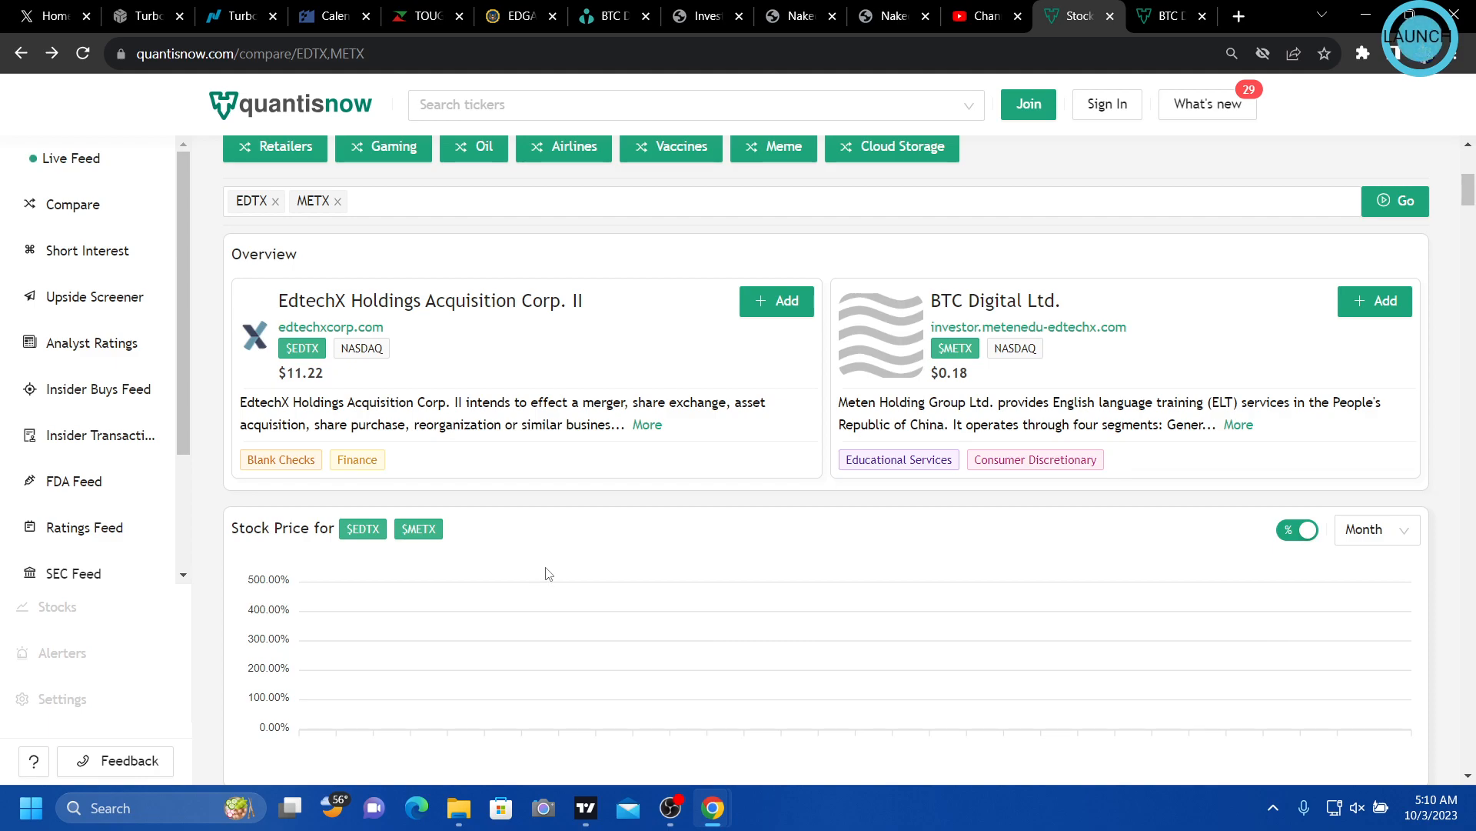
{"action": "mouse_move", "coordinate": [762, 429]}
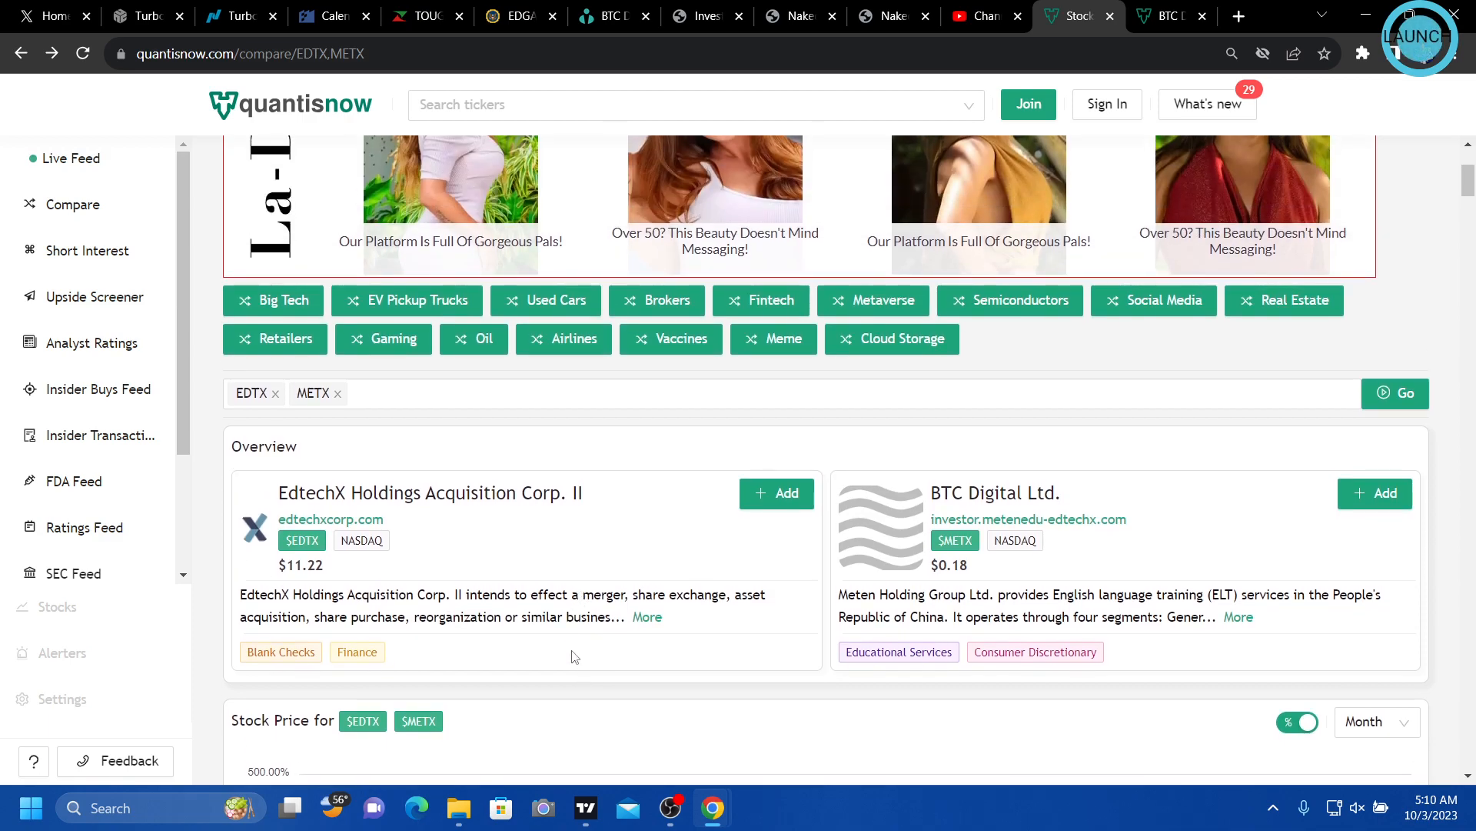
{"action": "mouse_move", "coordinate": [603, 598]}
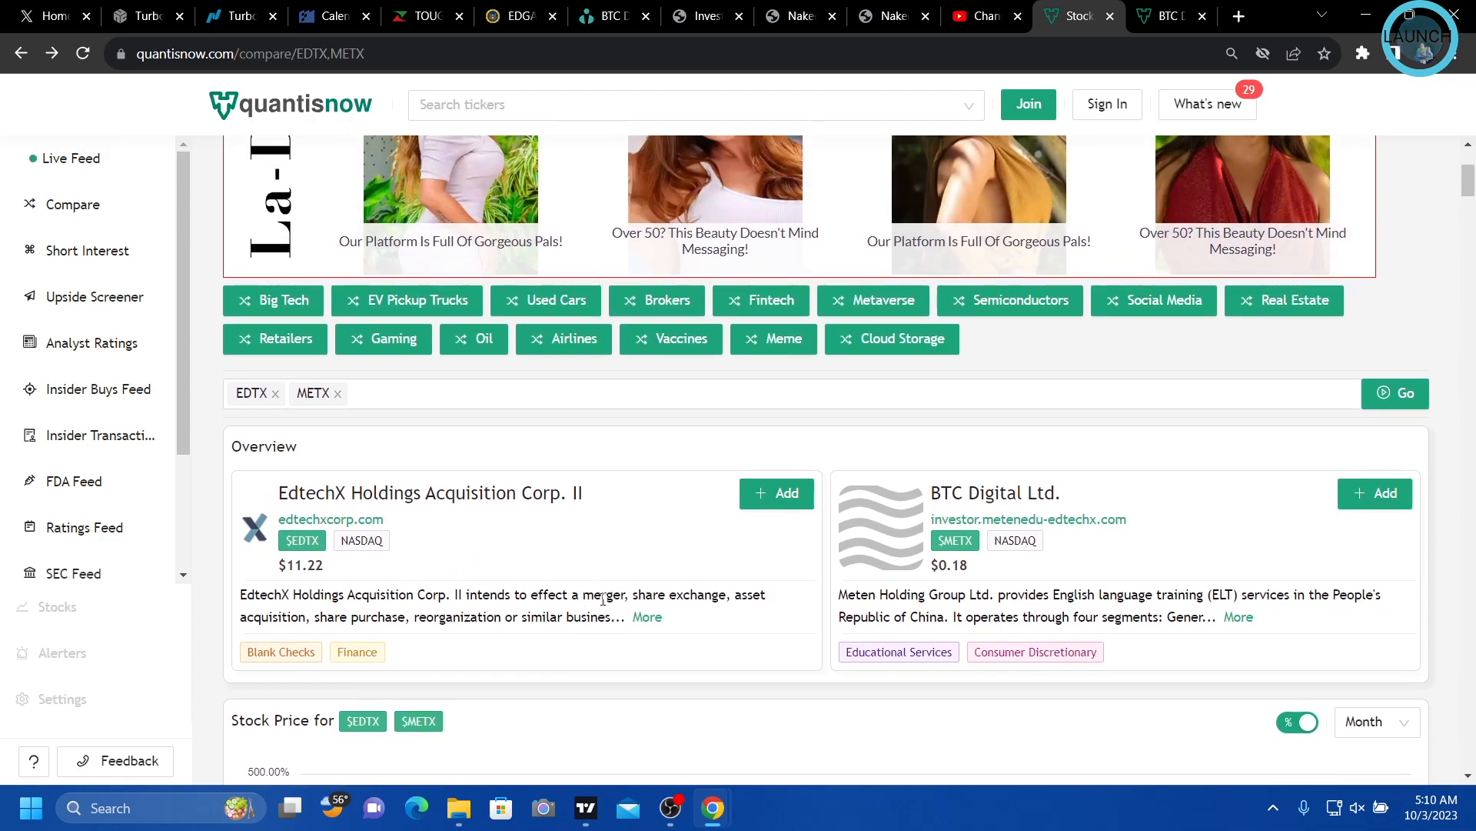
Select the BTC Digital Ltd. company name and bring OBS Studio to the front
{"action": "scroll", "scroll_direction": "down", "scroll_amount": 3}
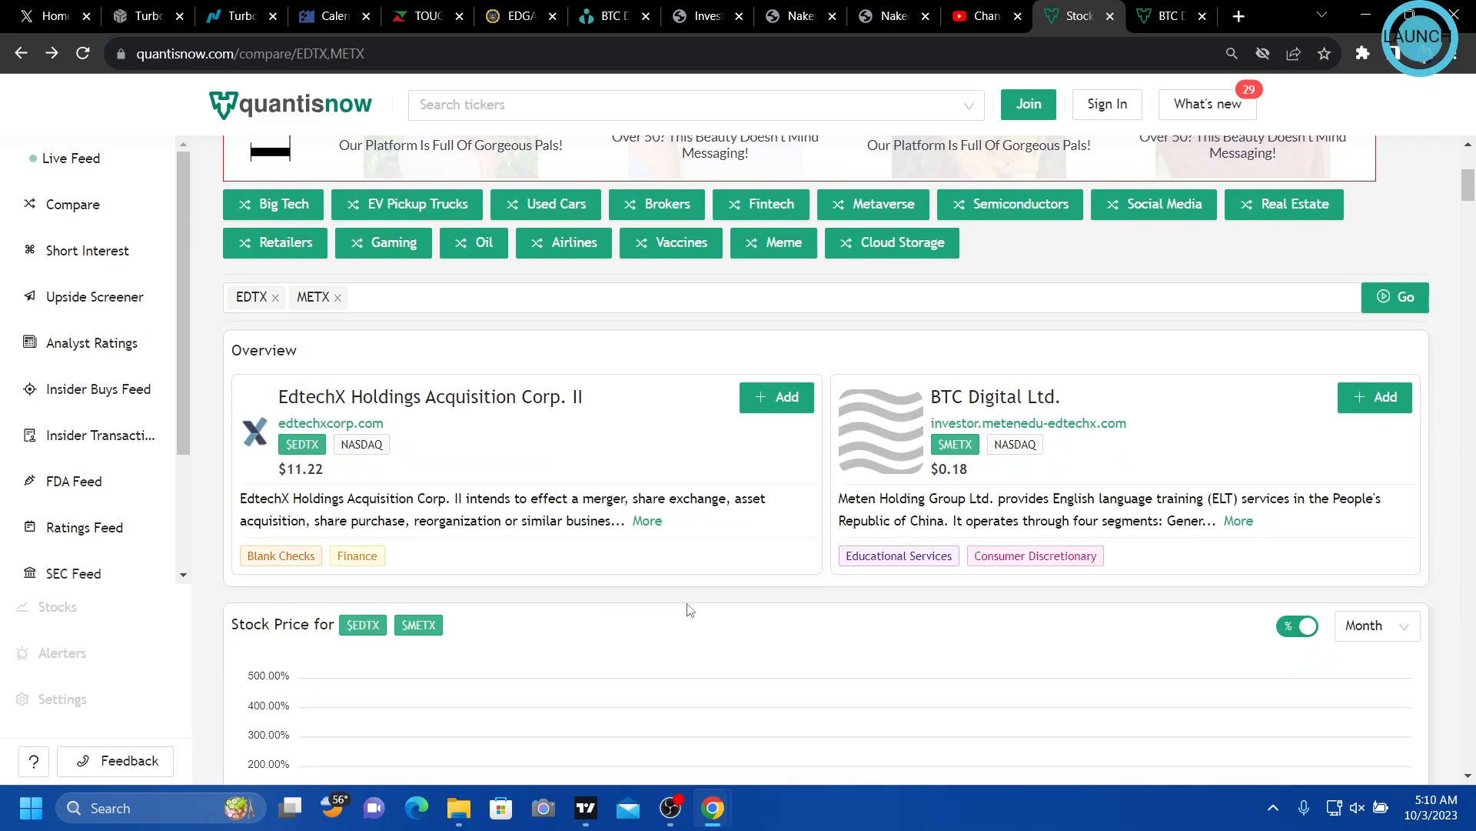
{"action": "double_click", "coordinate": [997, 396]}
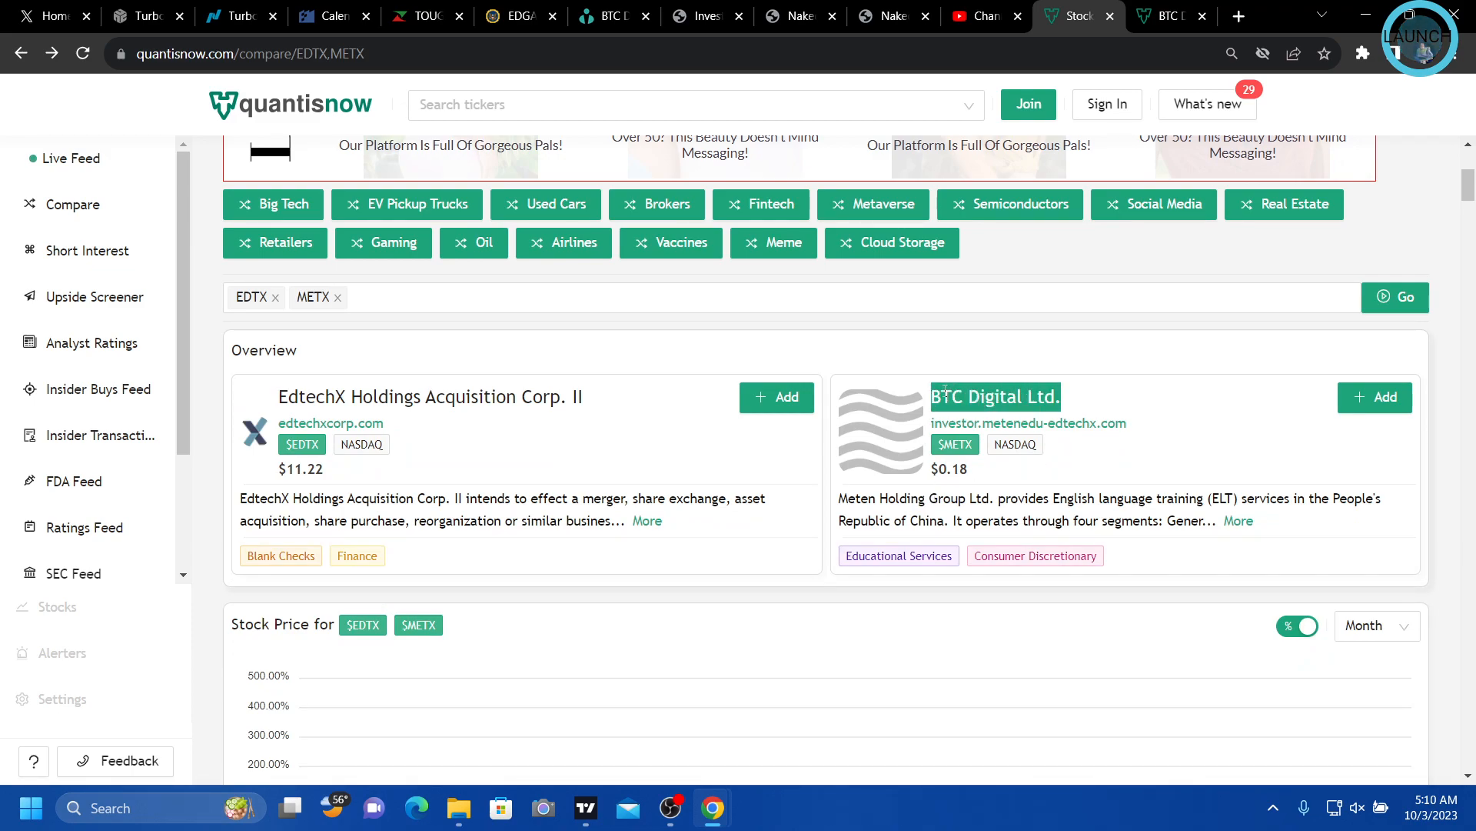
{"action": "mouse_move", "coordinate": [671, 807]}
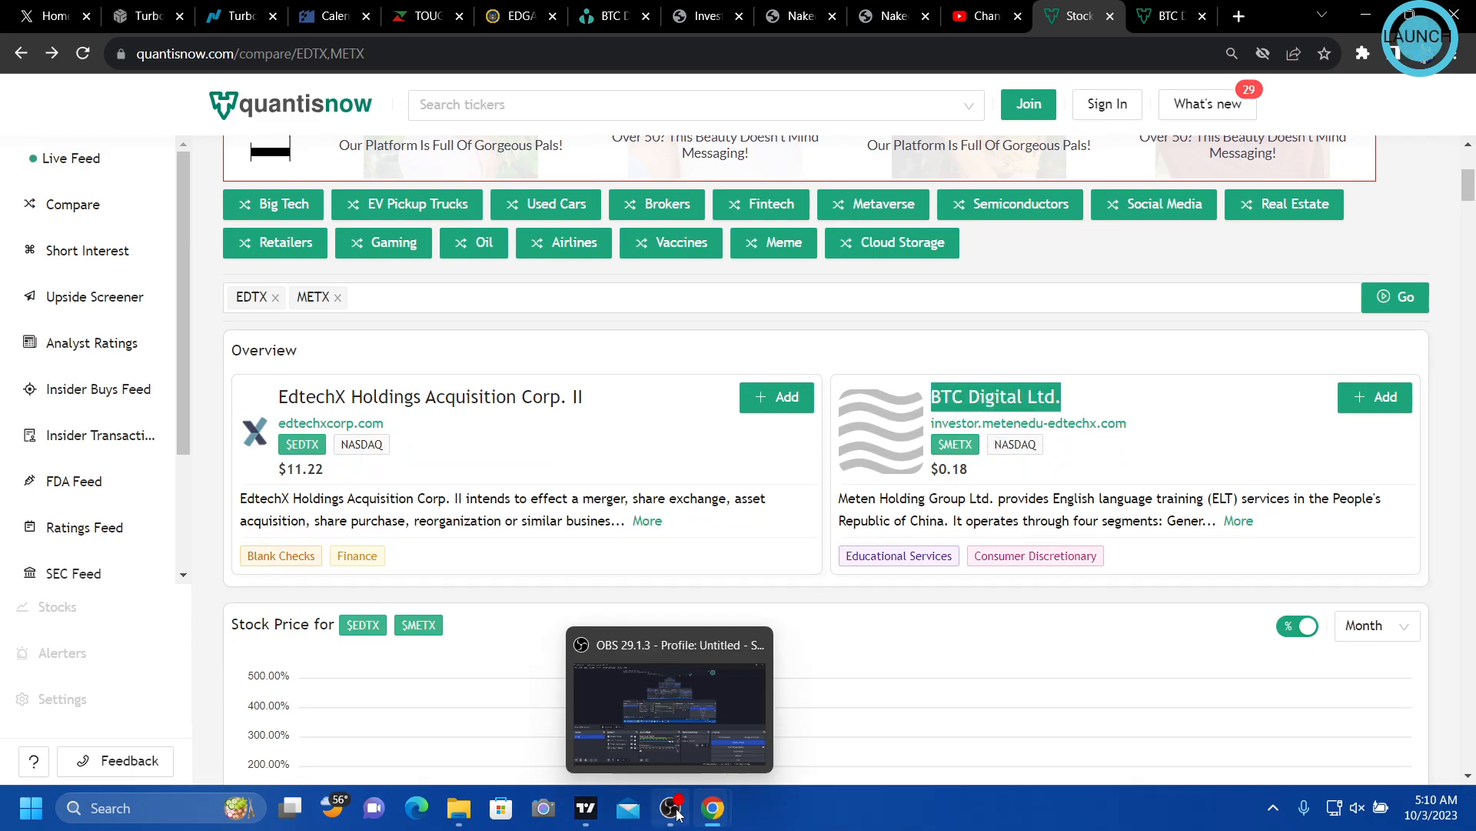
{"action": "left_click", "coordinate": [671, 808]}
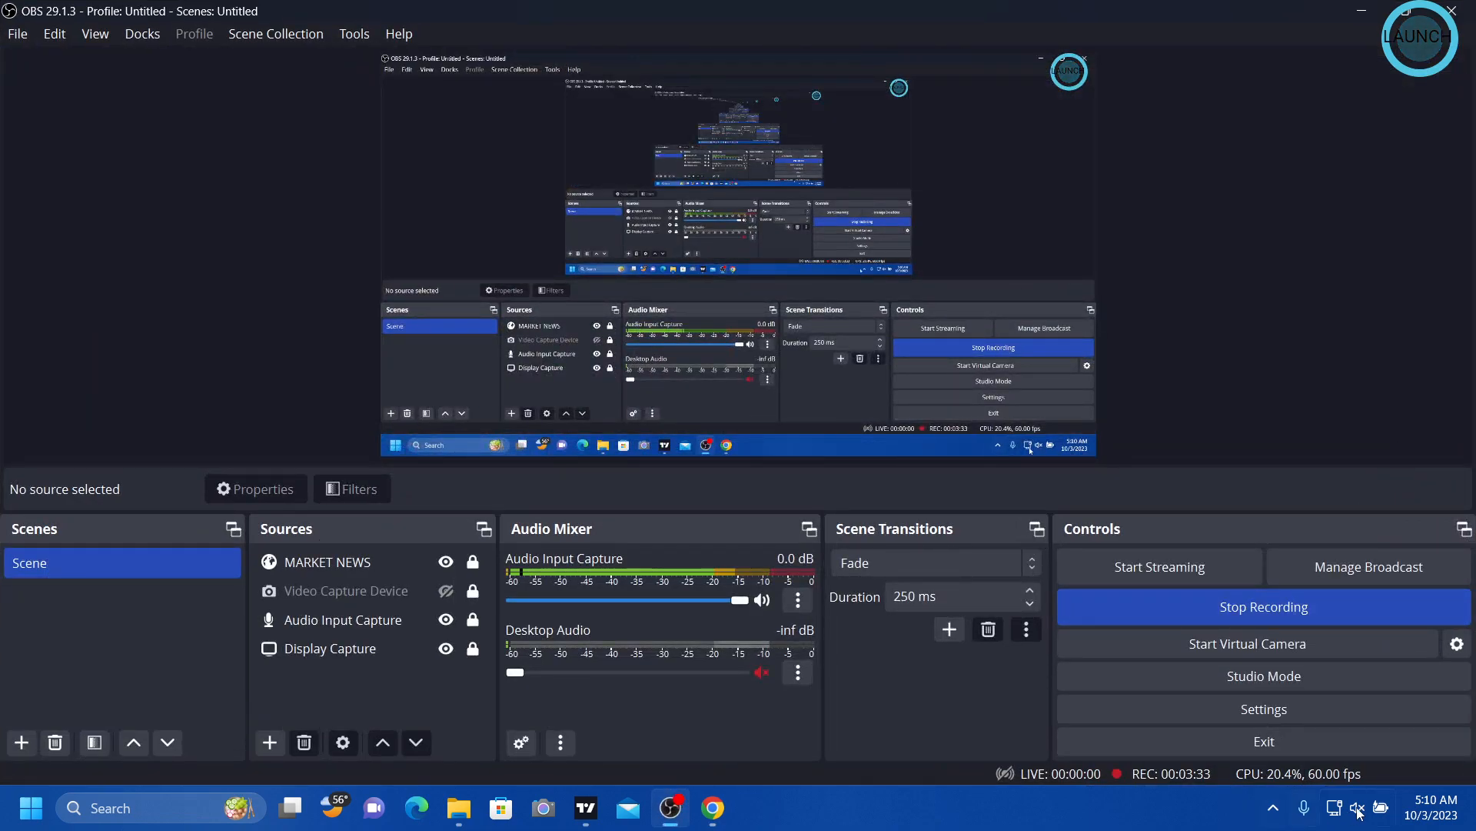